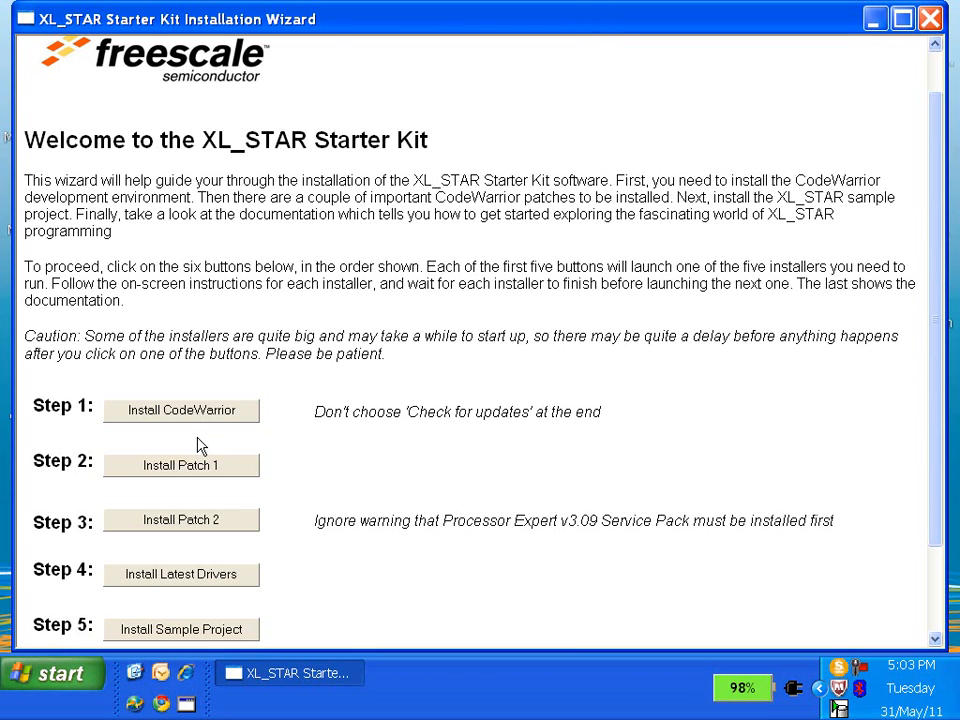
Launch the CodeWarrior V6.3 installer, accept the extraction folder, license and release notes
click(180, 410)
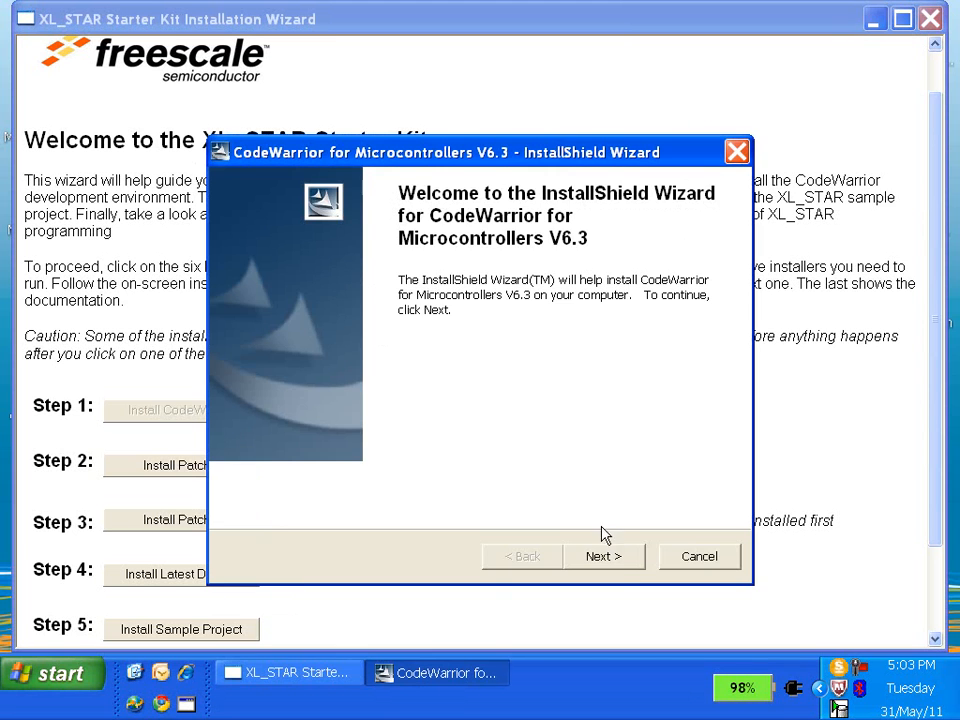
click(604, 556)
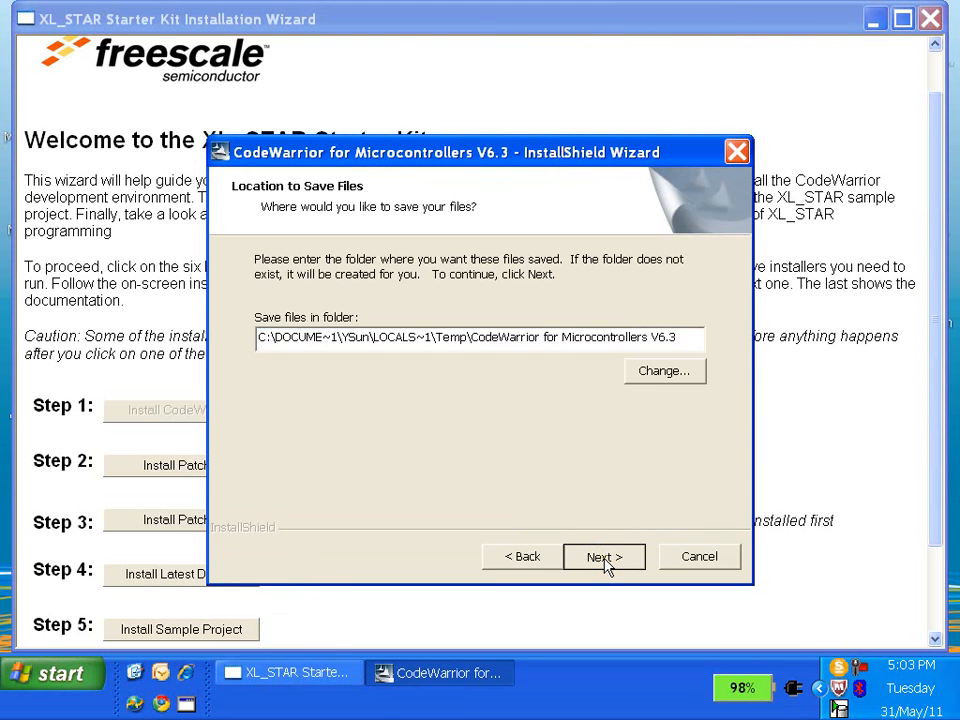
click(604, 556)
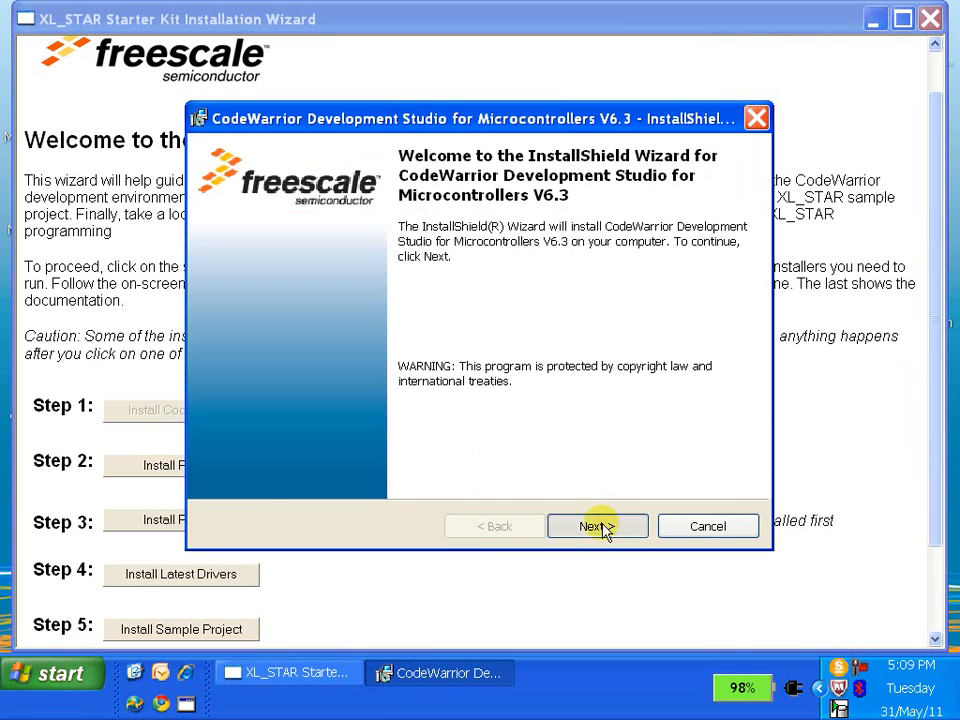
click(596, 526)
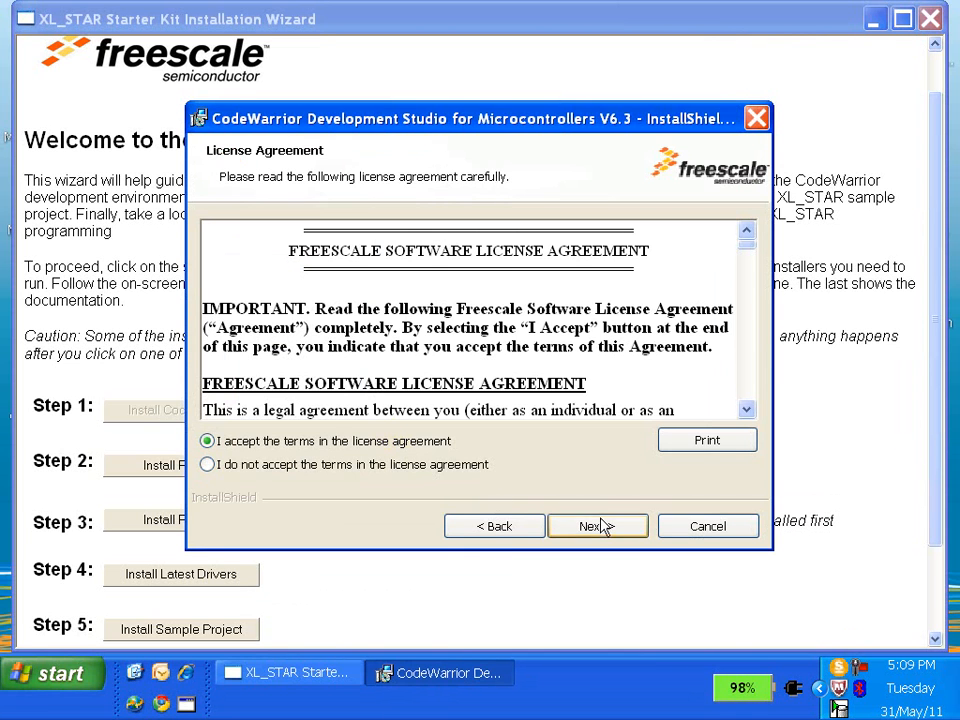
click(596, 526)
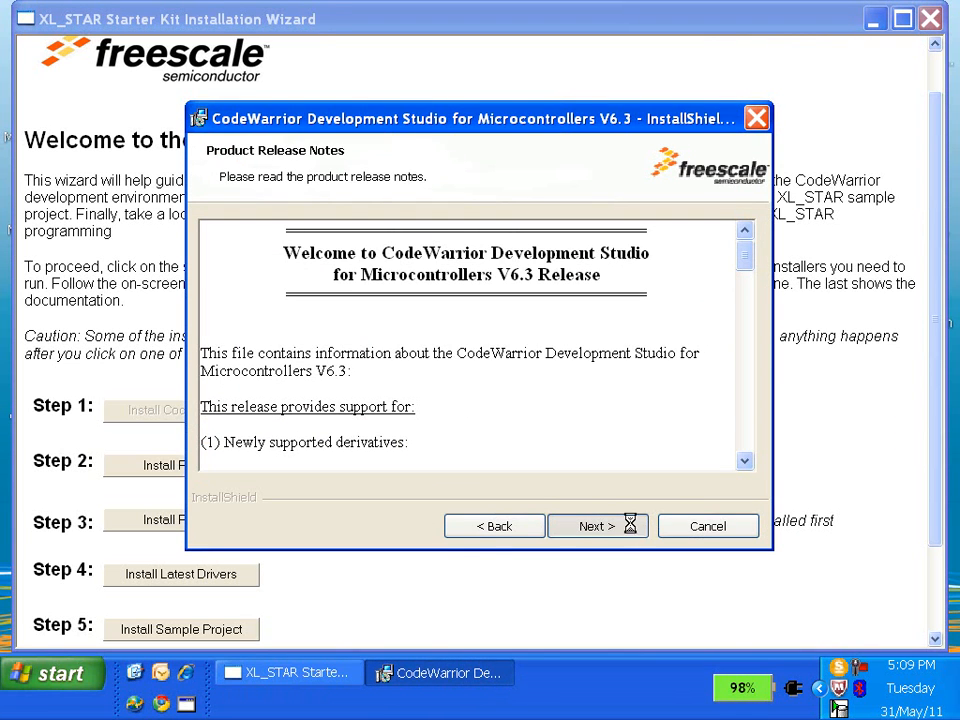
click(592, 526)
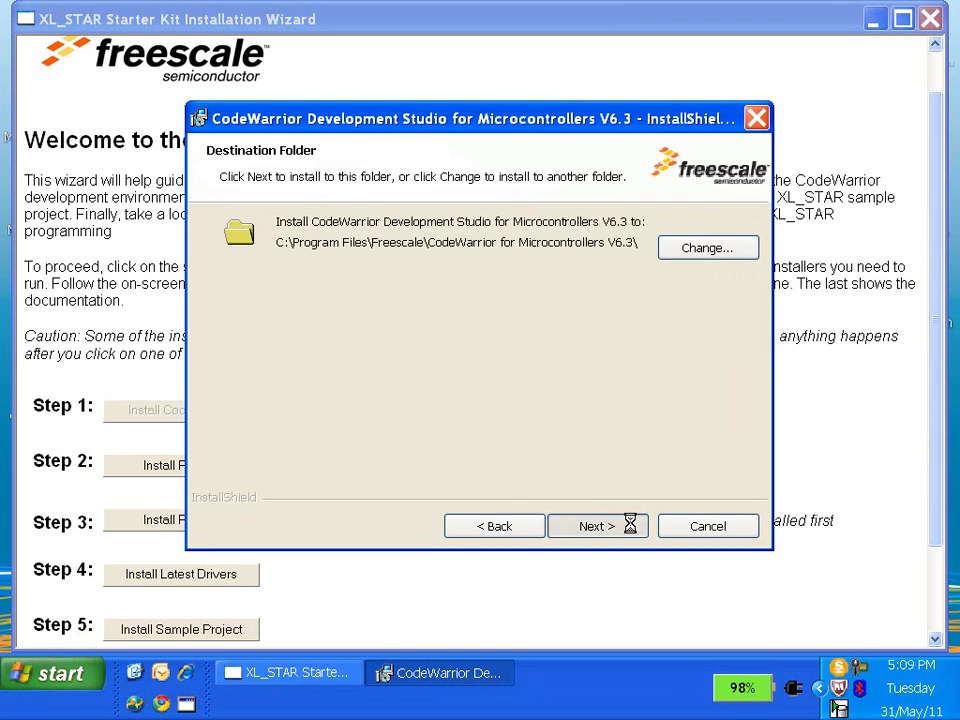
Install to the default folder with Complete setup and all file associations, finishing without update check
click(596, 526)
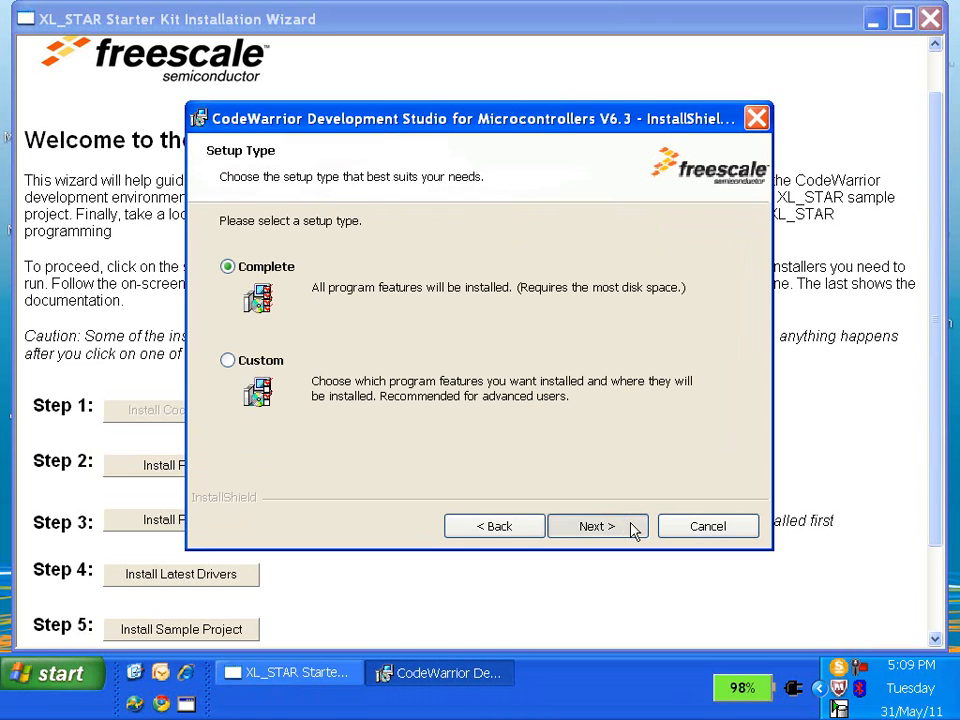
click(596, 526)
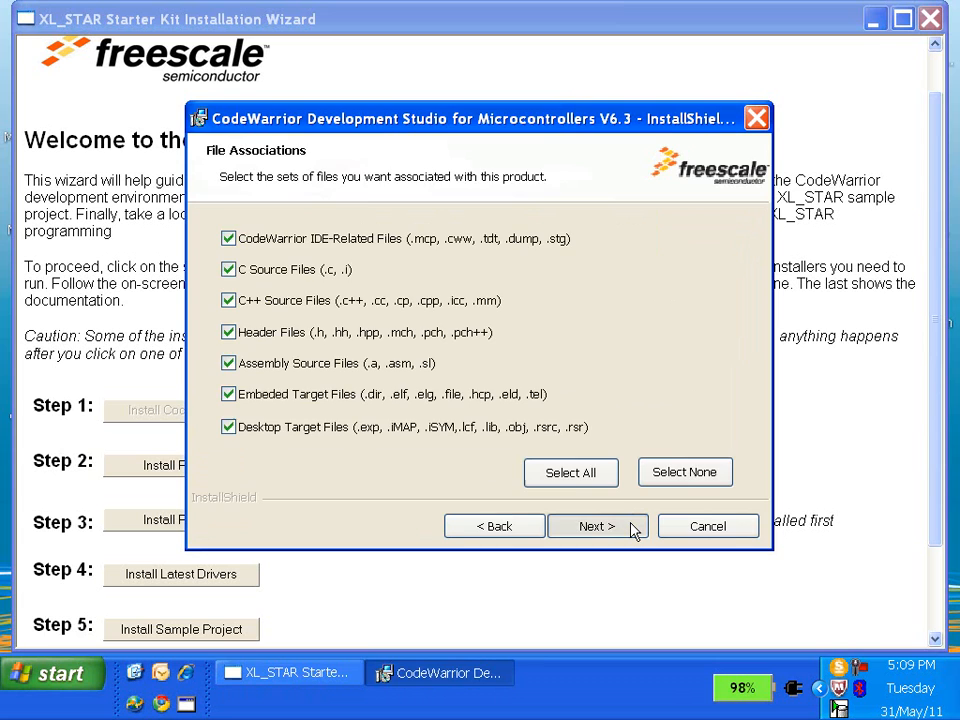
click(596, 524)
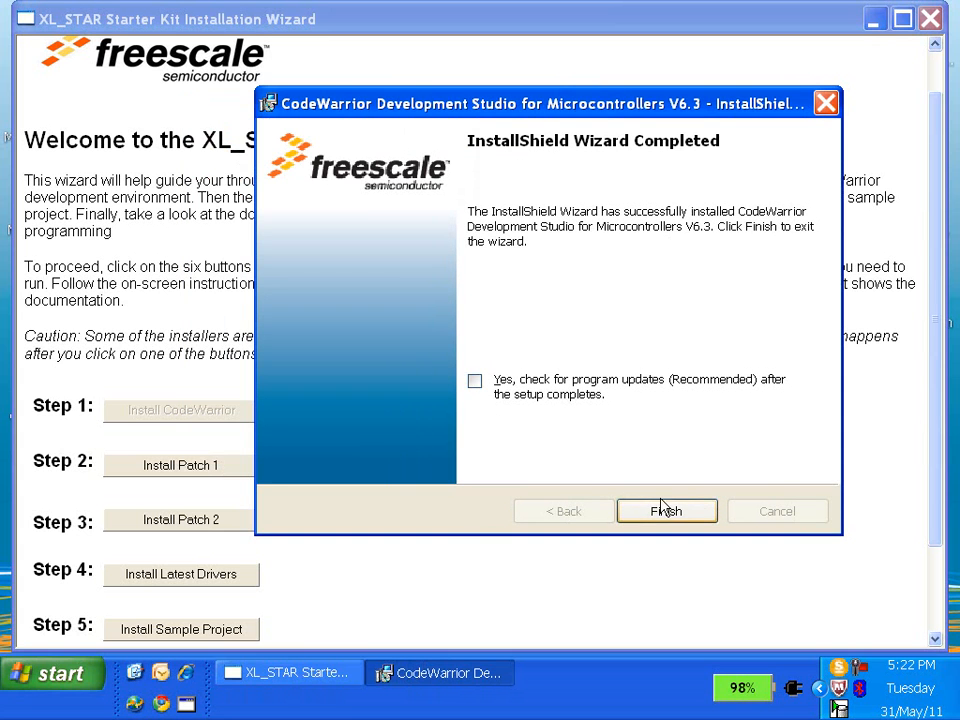
click(666, 512)
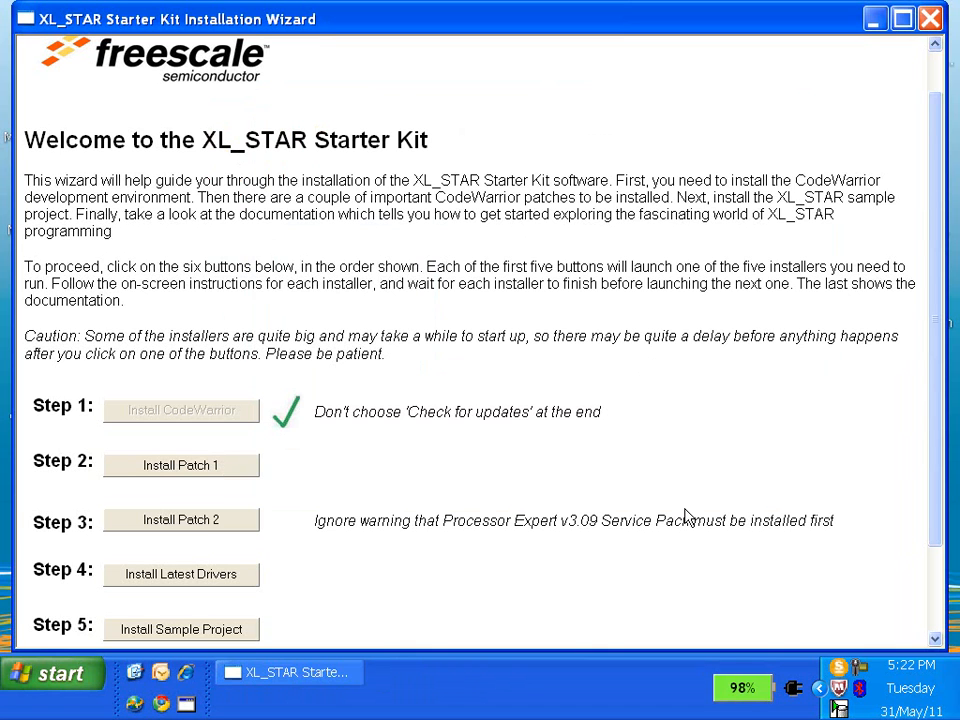
mouse_move(322, 504)
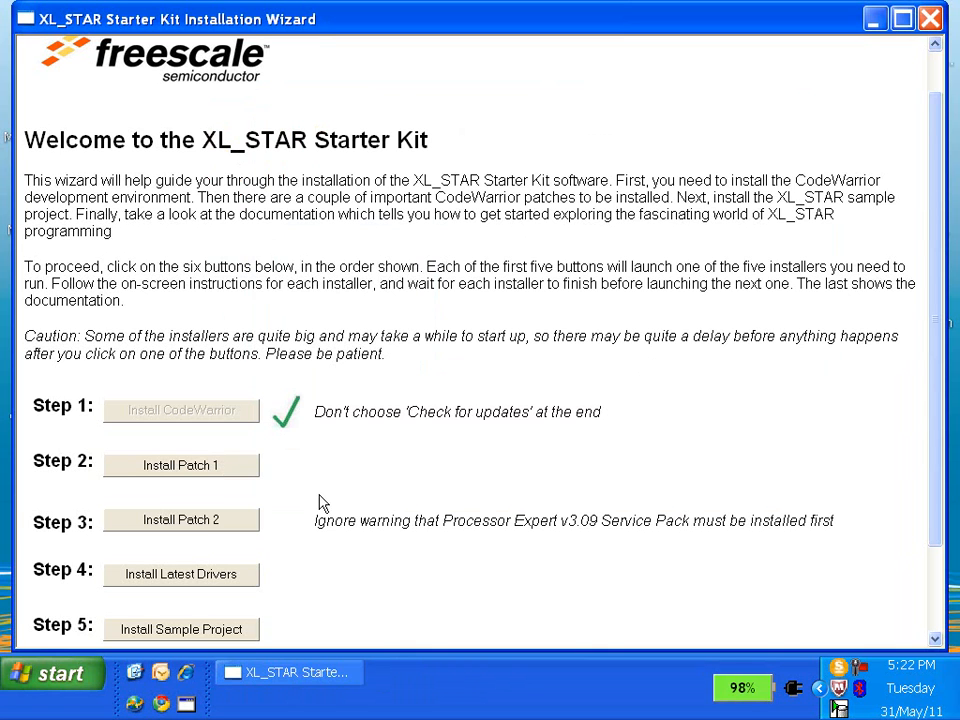
mouse_move(180, 464)
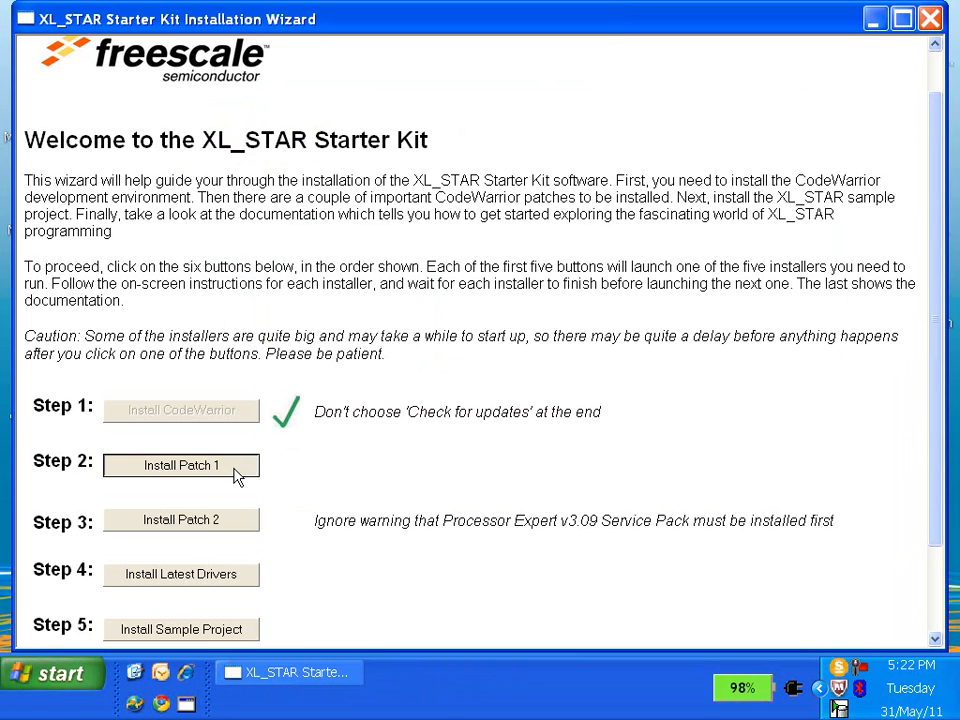
Install the V6.3.1 patch, accepting the license, into the existing CodeWarrior folder and finish
click(180, 464)
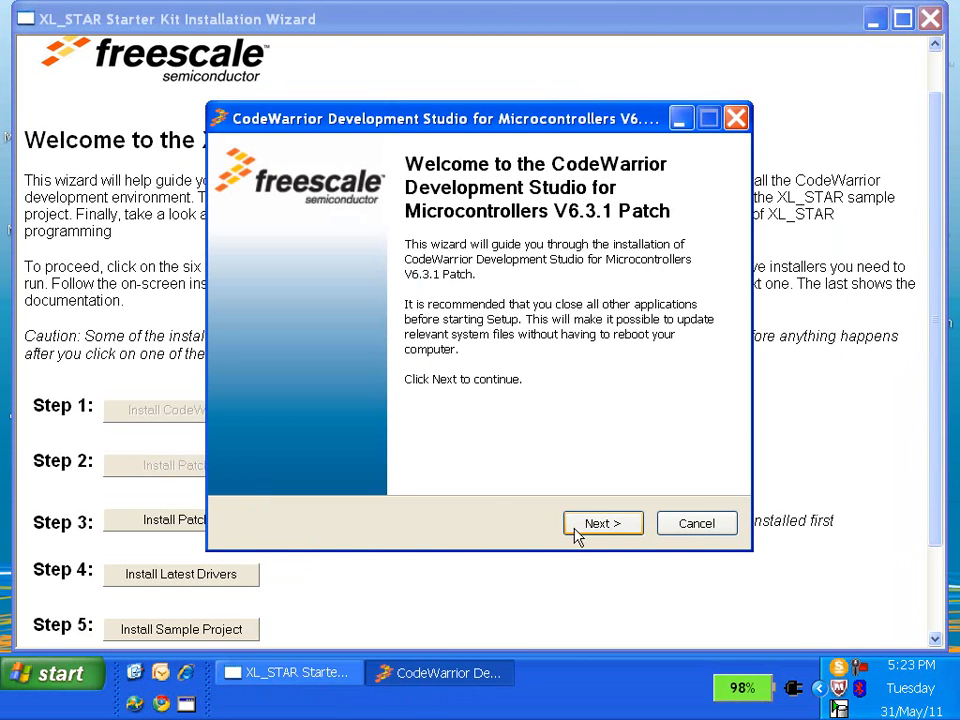
click(604, 524)
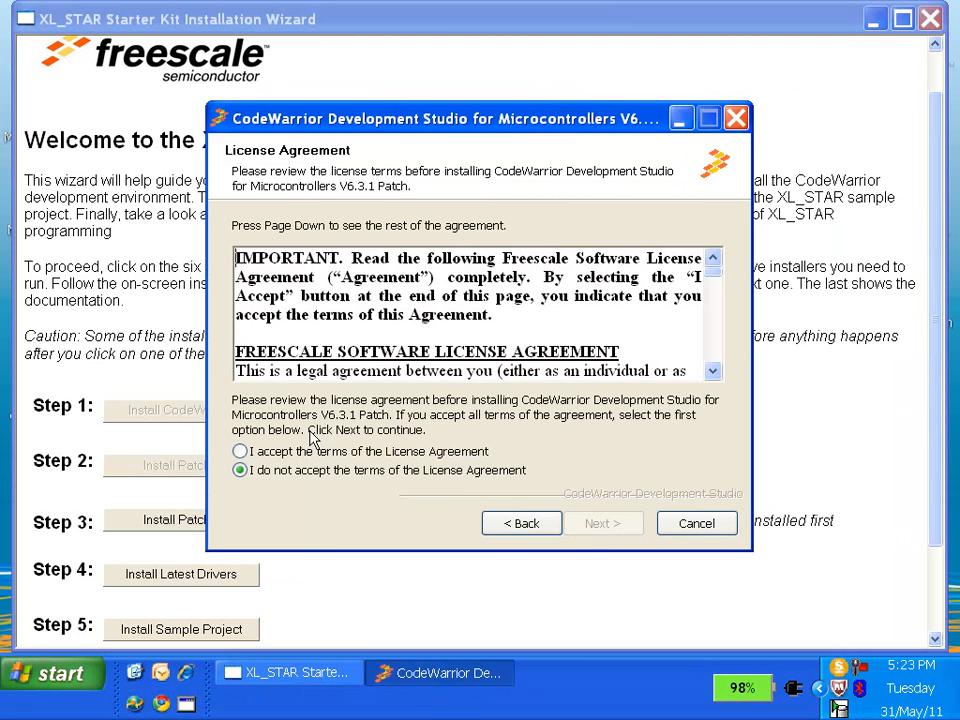
click(240, 452)
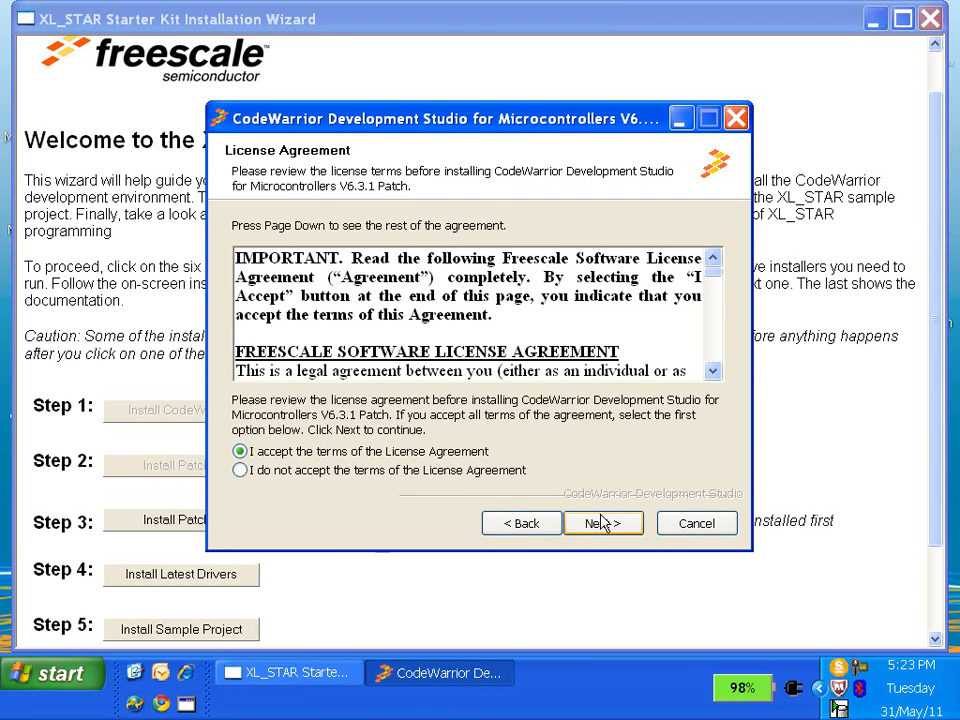
click(604, 524)
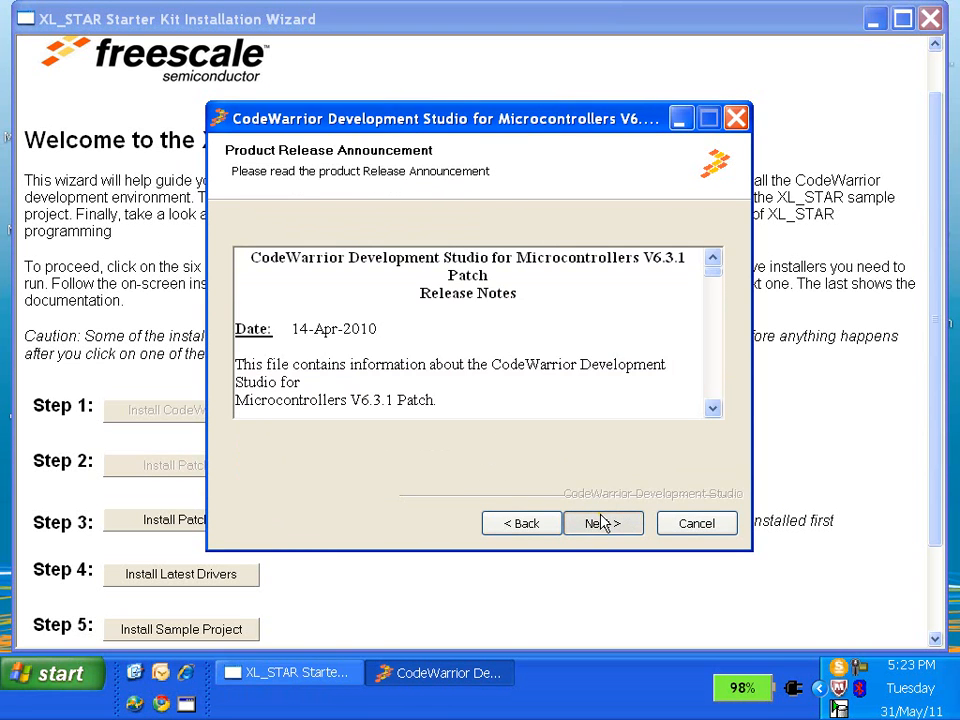
click(604, 524)
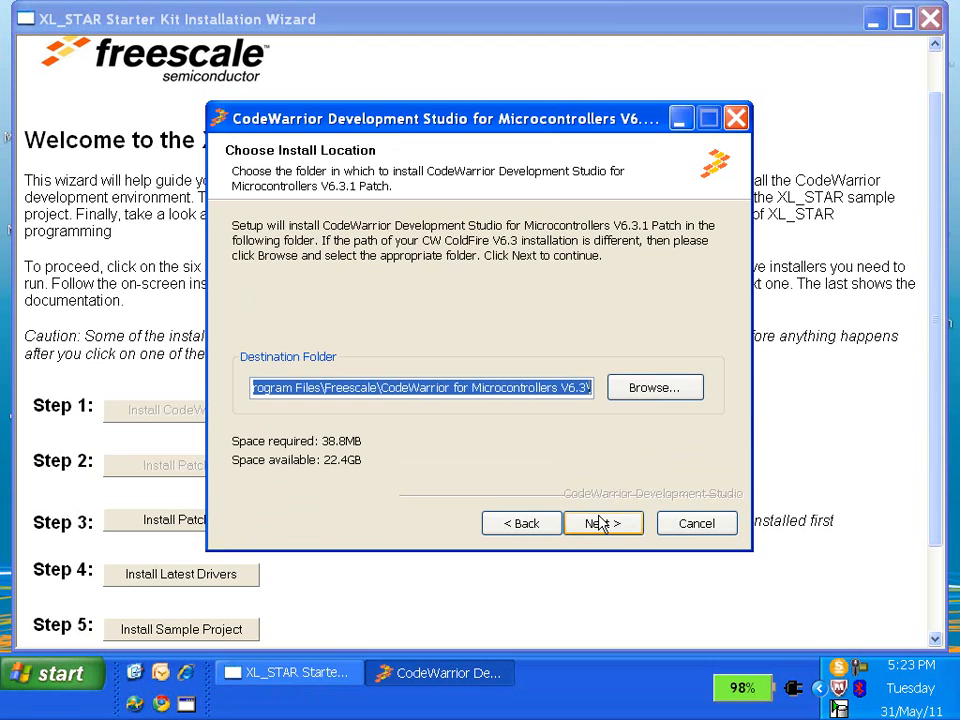
click(602, 524)
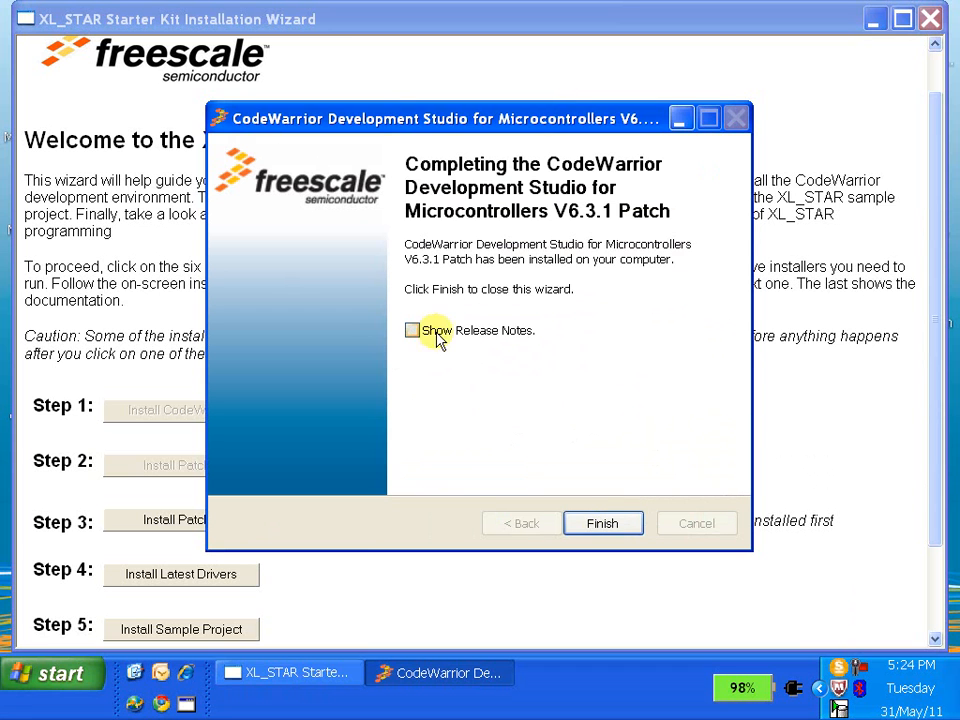
click(602, 524)
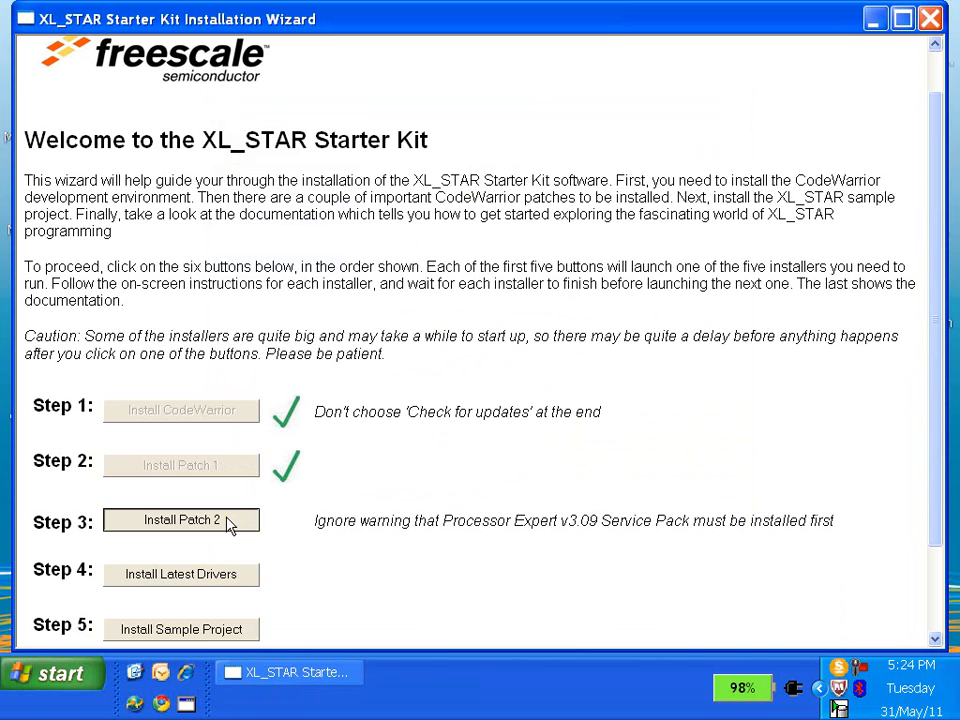
Install the CW08 V6.3 HCS08 MM128/JE128 service pack, agreeing to its license
click(180, 520)
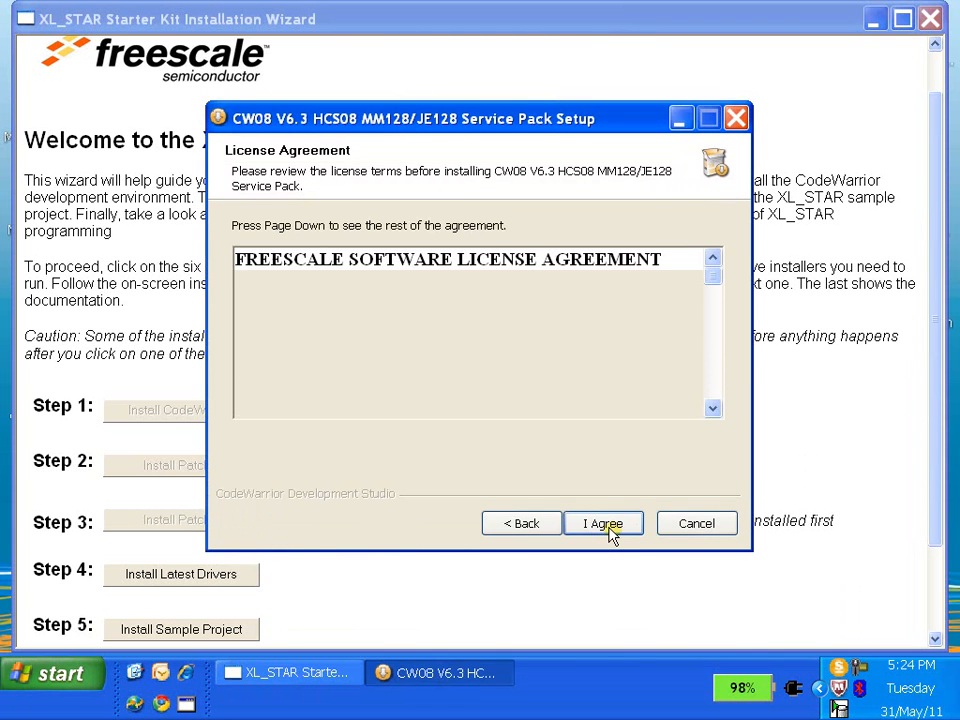
click(604, 524)
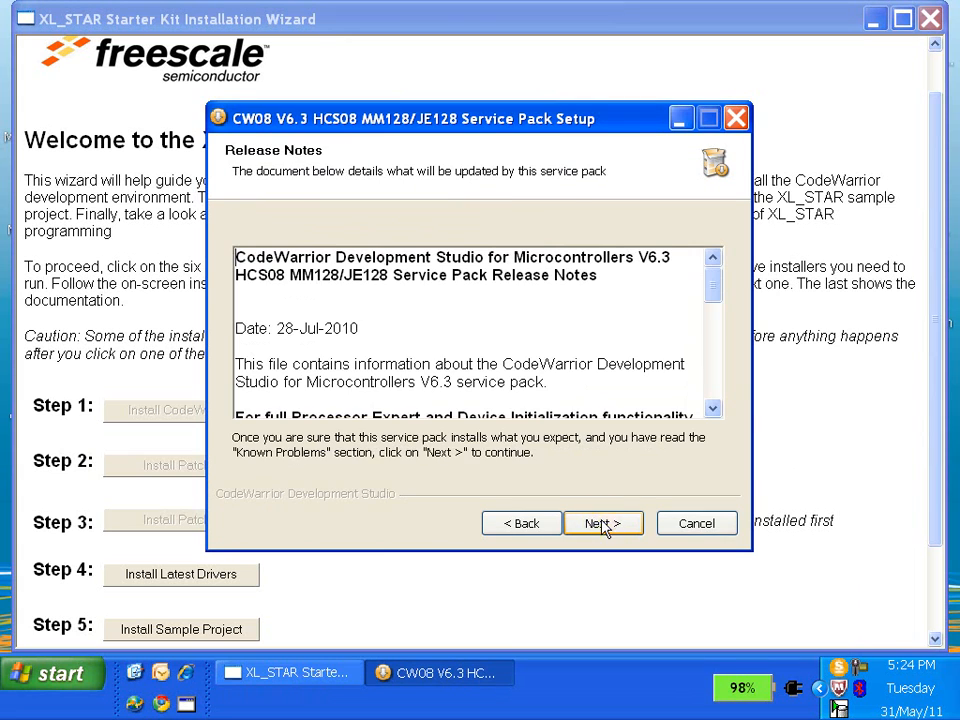
click(604, 524)
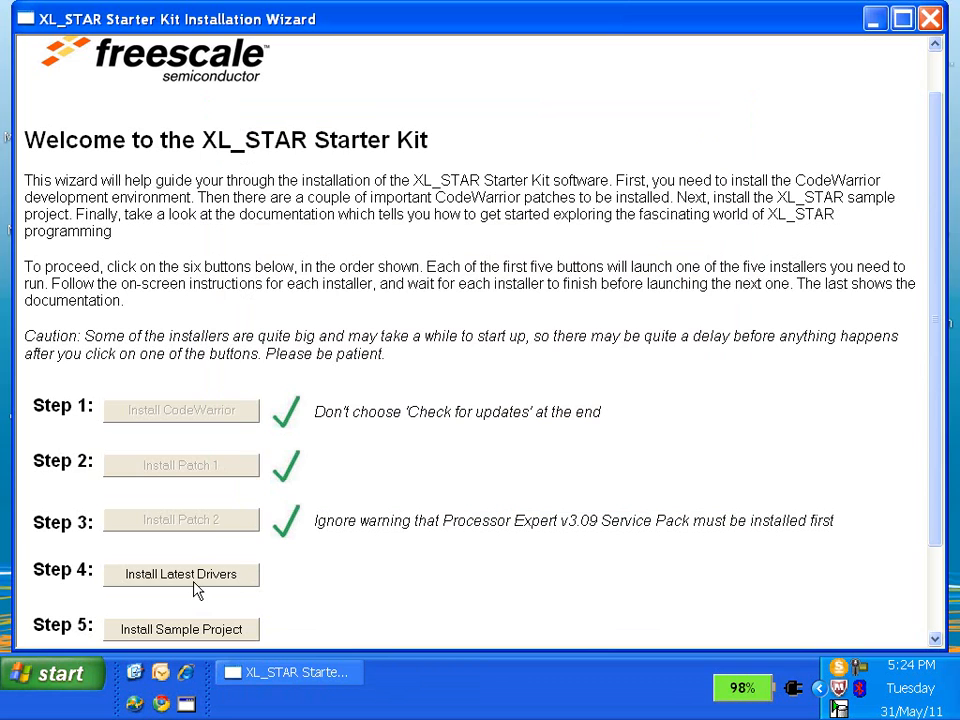
Install the P&E device drivers into C:\Program Files\PEMicro after agreeing to the license
click(180, 574)
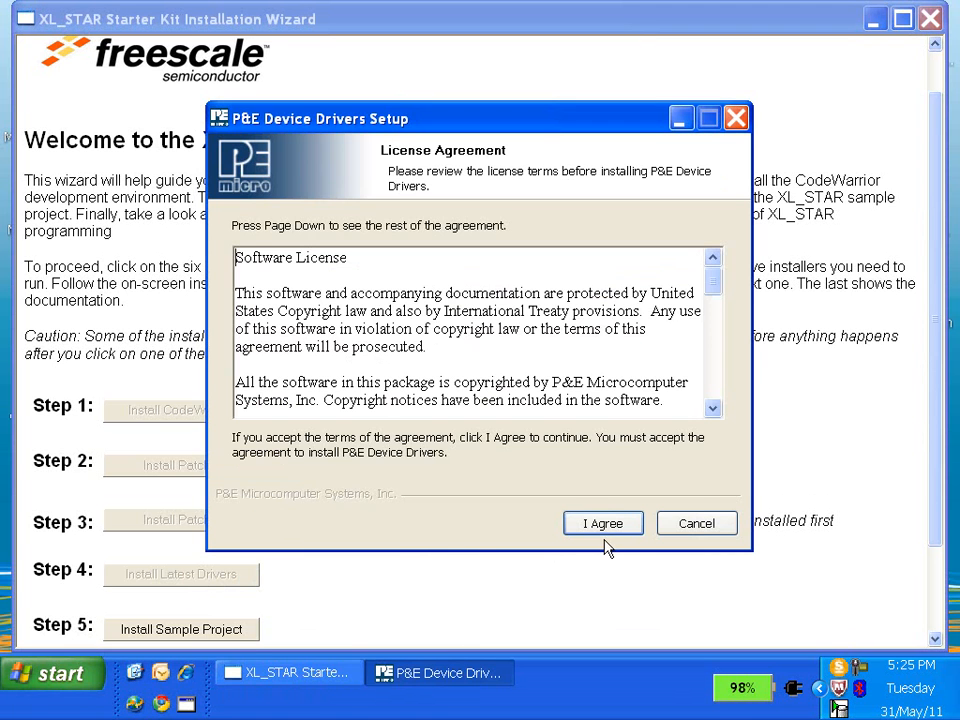
click(604, 524)
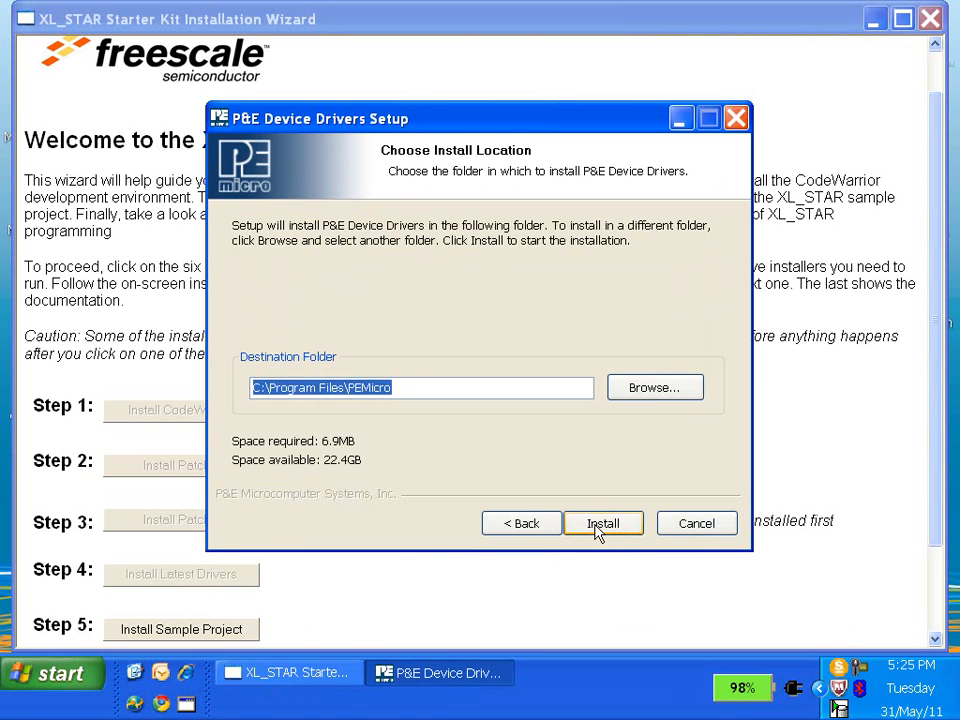
click(604, 524)
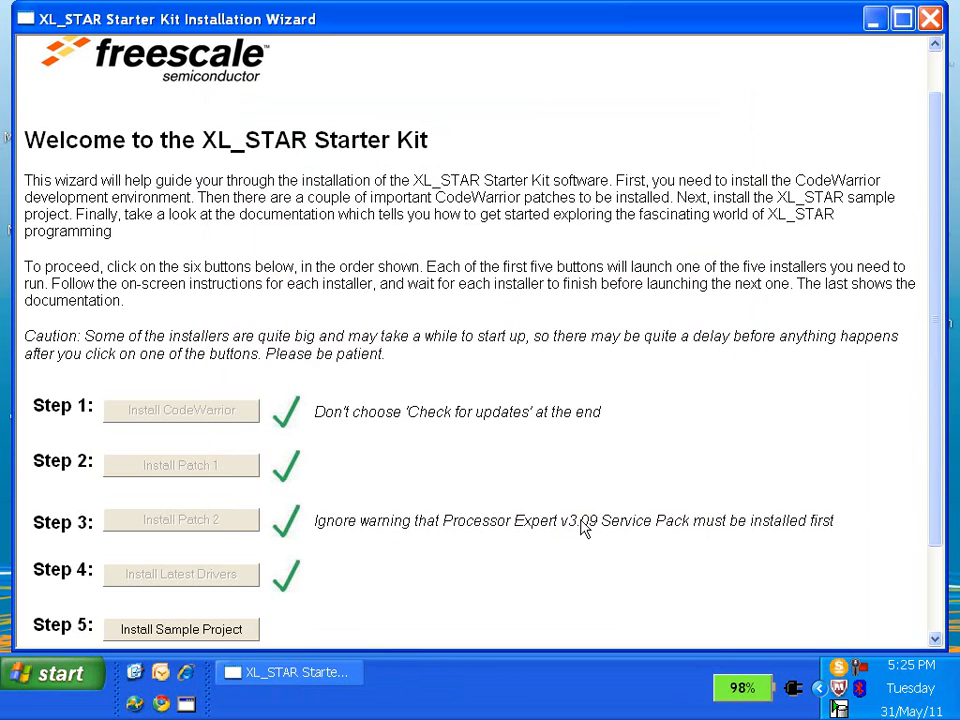
scroll(down, 3)
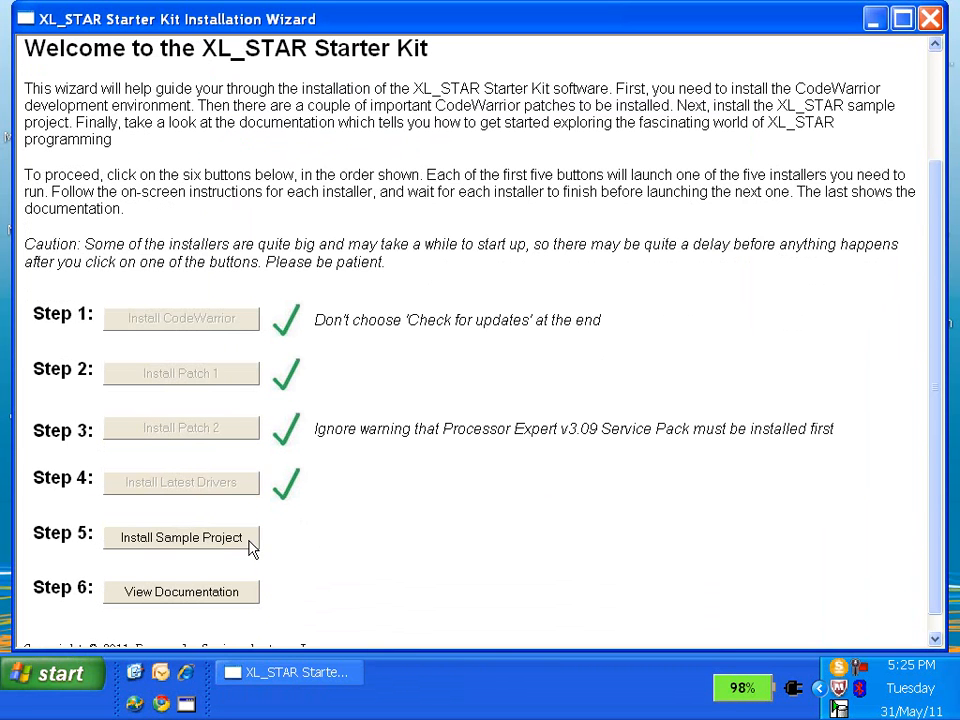
Install the XL_STAR Starter Kit Sample Project through the InstallShield Wizard and finish
click(180, 536)
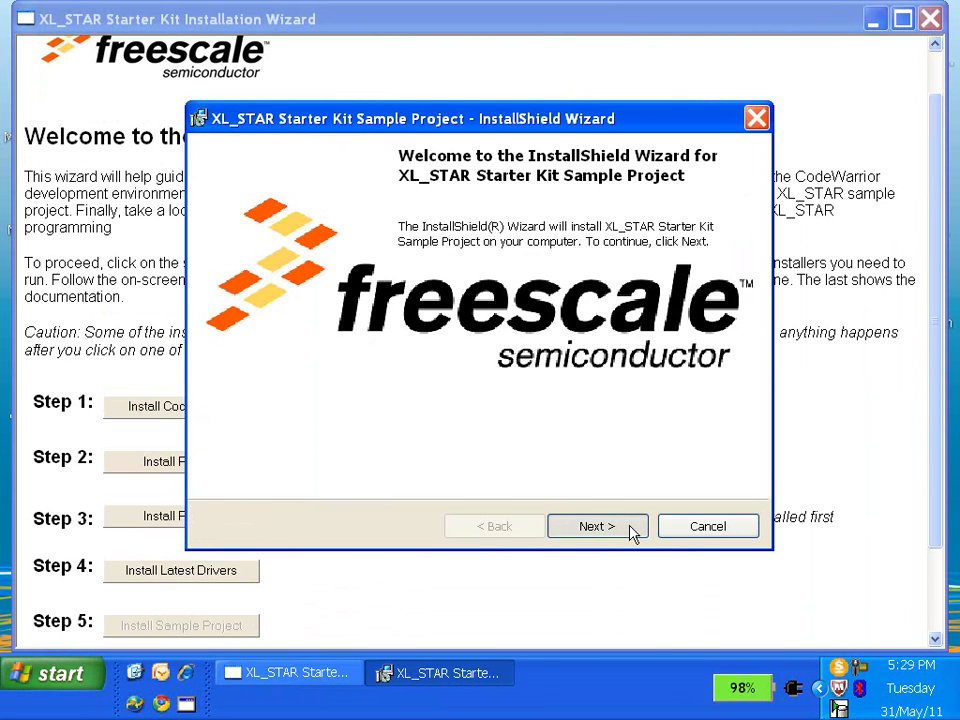
click(596, 526)
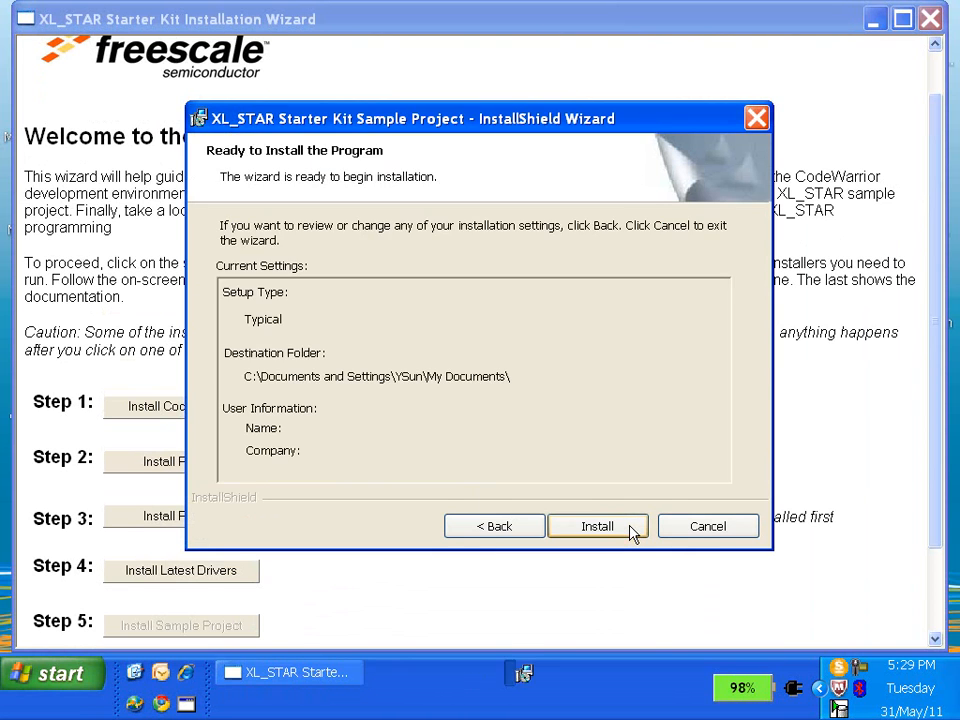
click(596, 526)
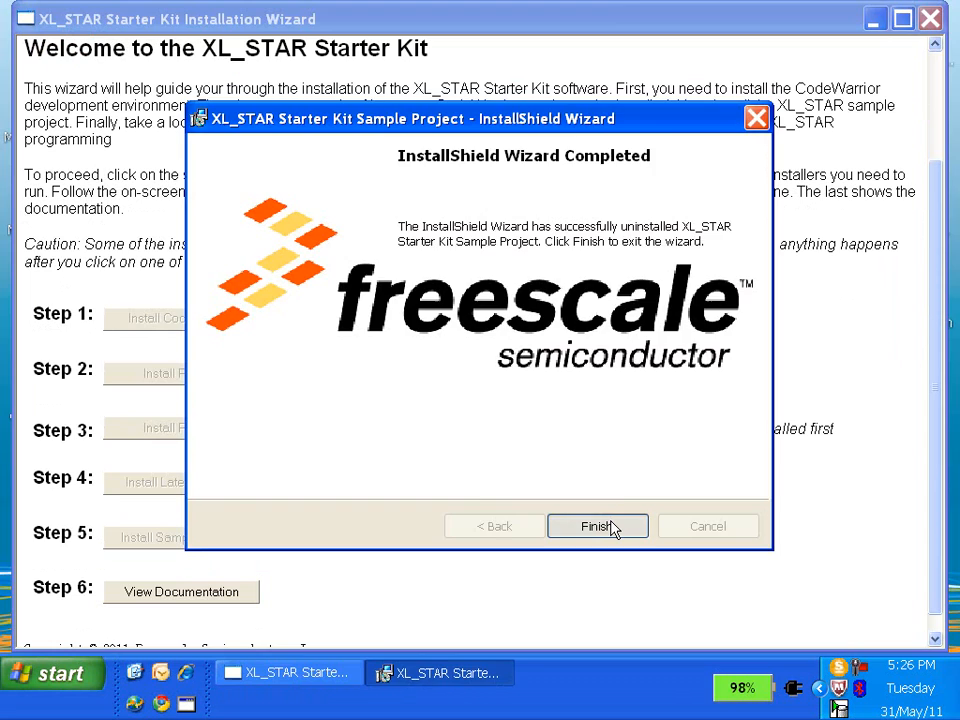
click(596, 526)
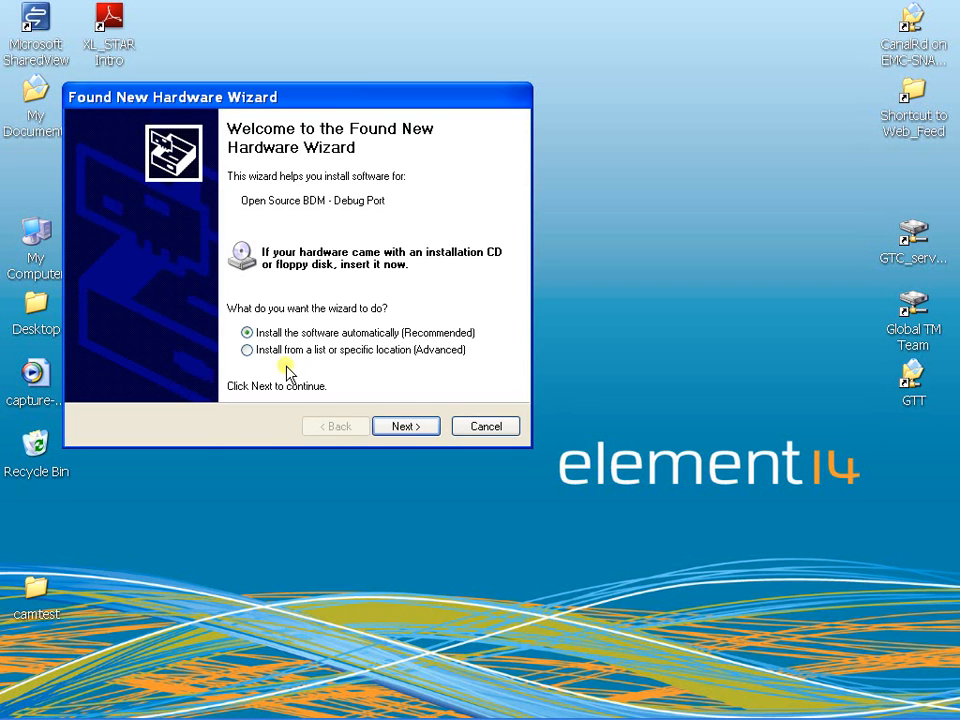
Choose a specific driver location and browse to C:\Program Files\PEMicro\Drivers\osbdm
click(246, 350)
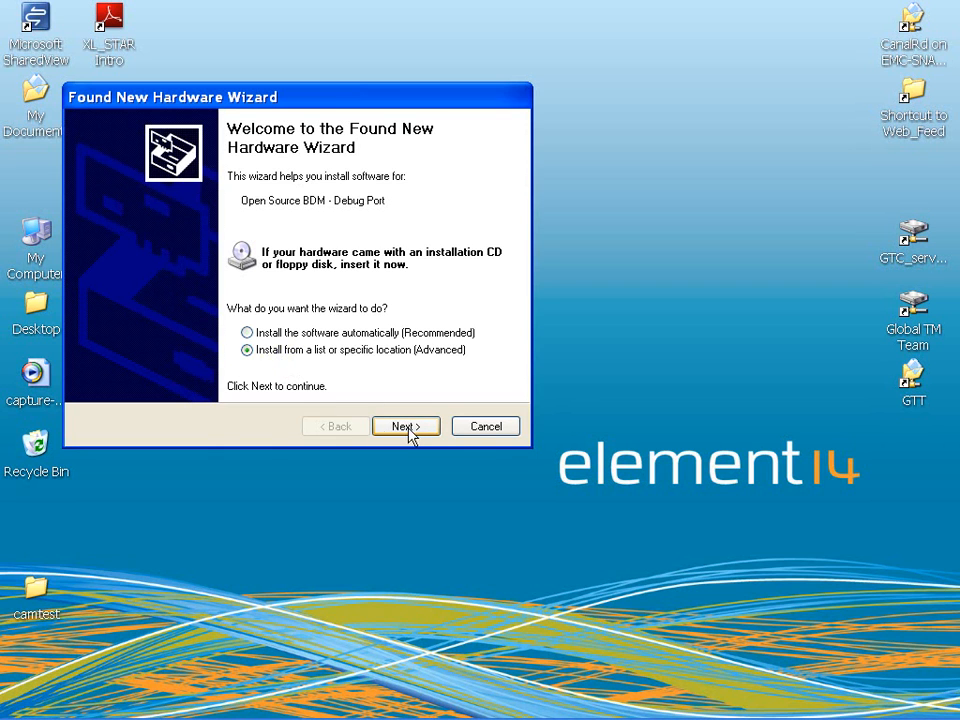
click(404, 426)
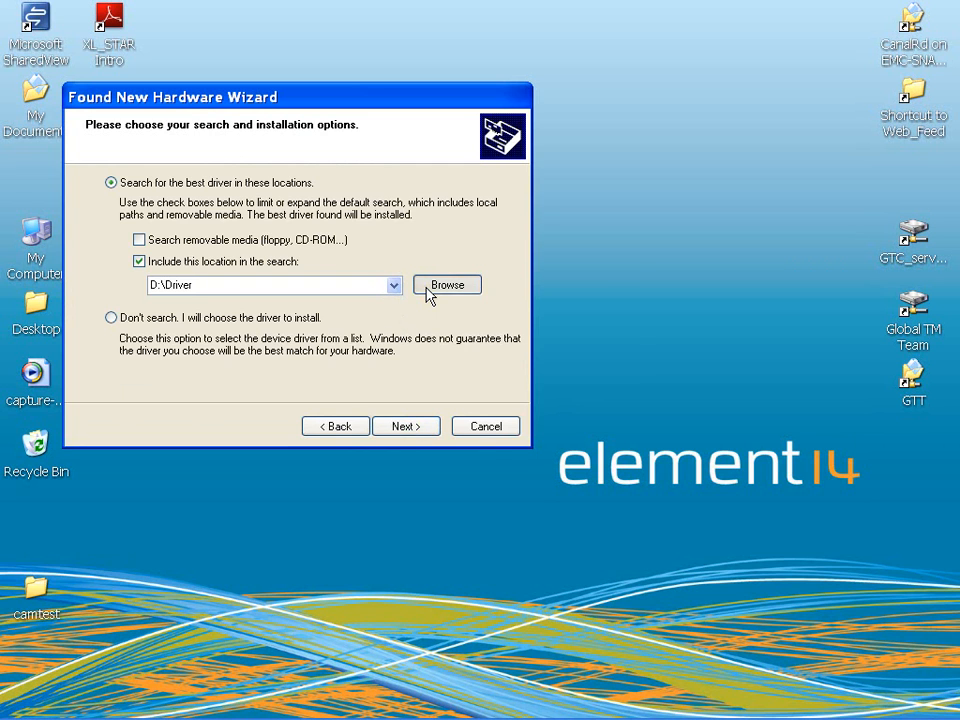
click(446, 284)
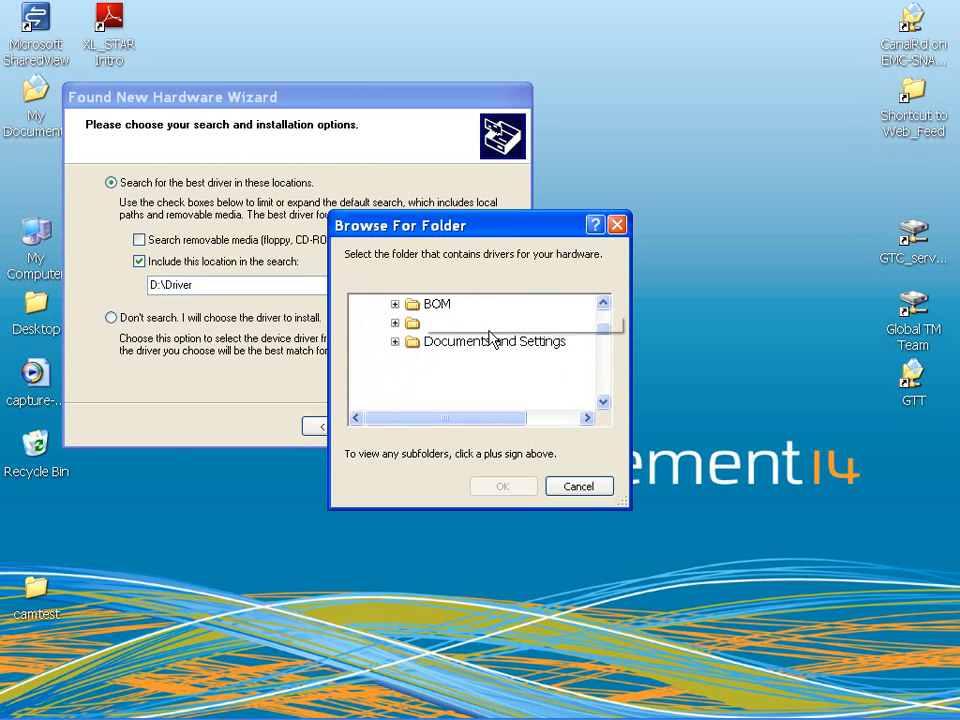
scroll(down, 3)
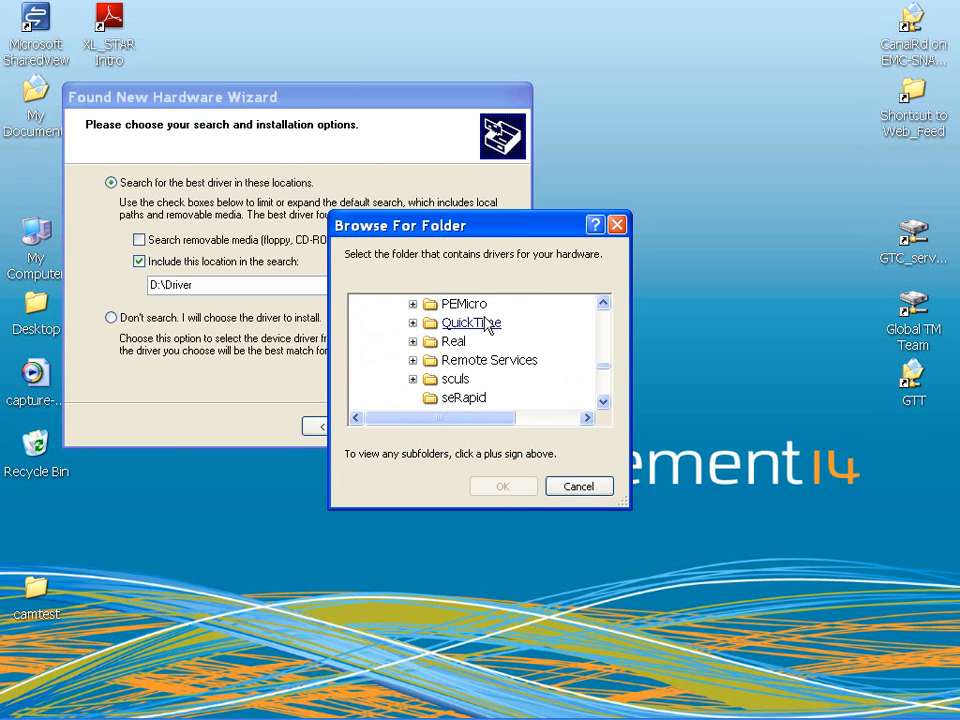
click(412, 304)
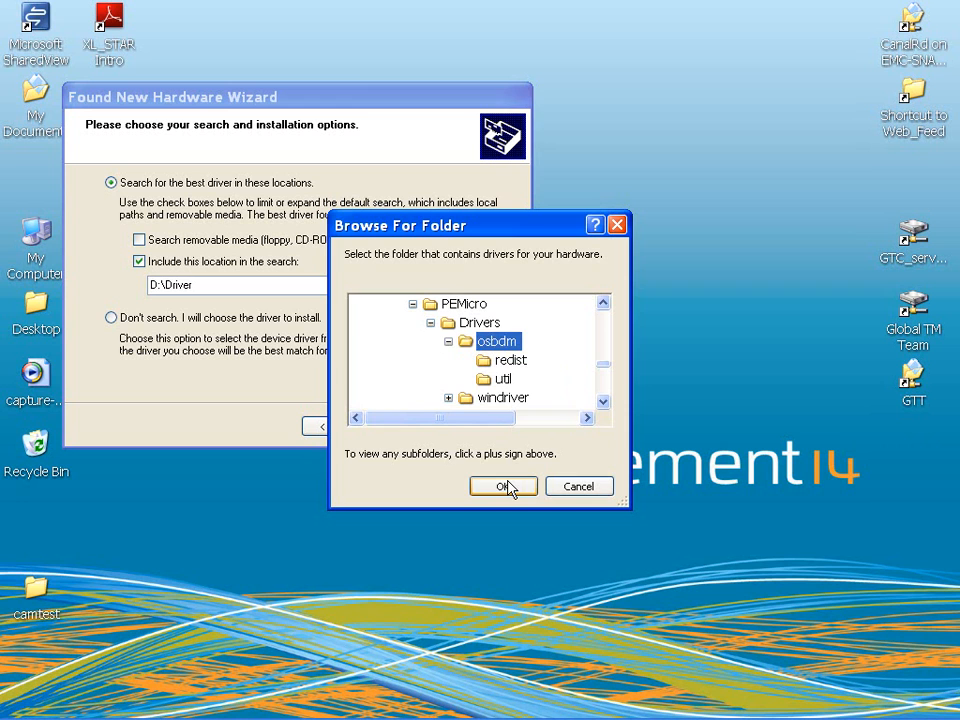
click(504, 486)
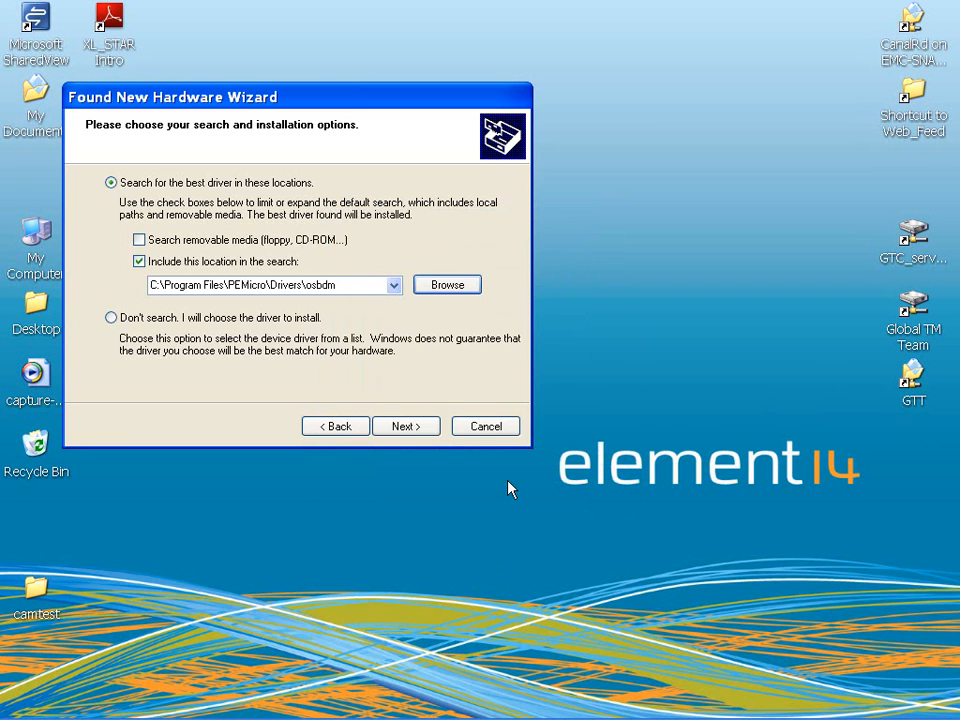
Install the Open Source BDM Debug Port driver from the osbdm folder and finish the wizard
click(404, 426)
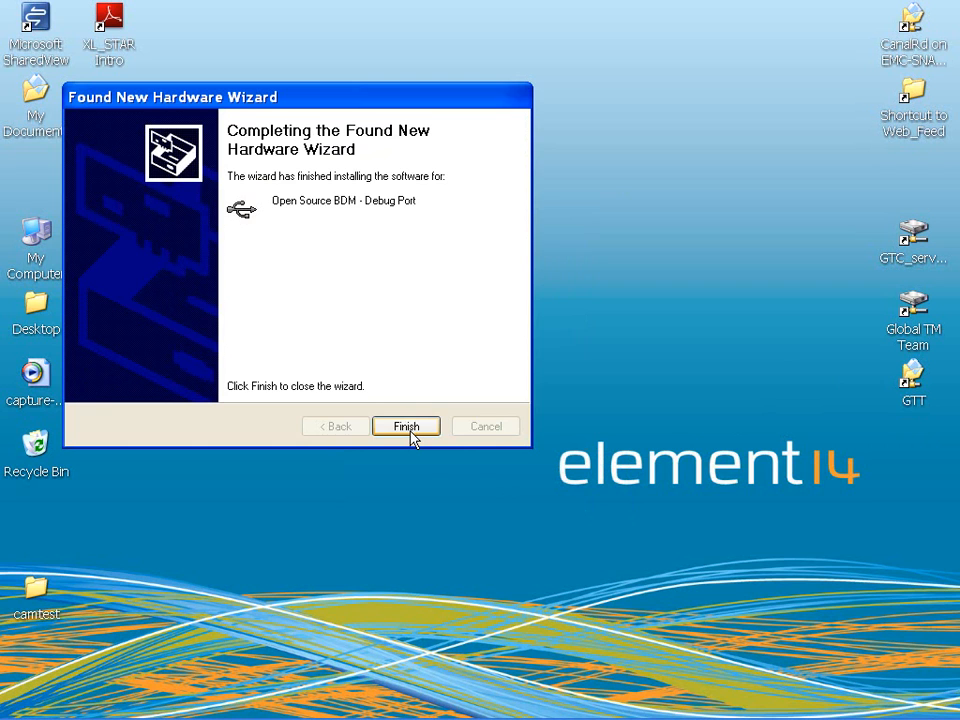
click(406, 426)
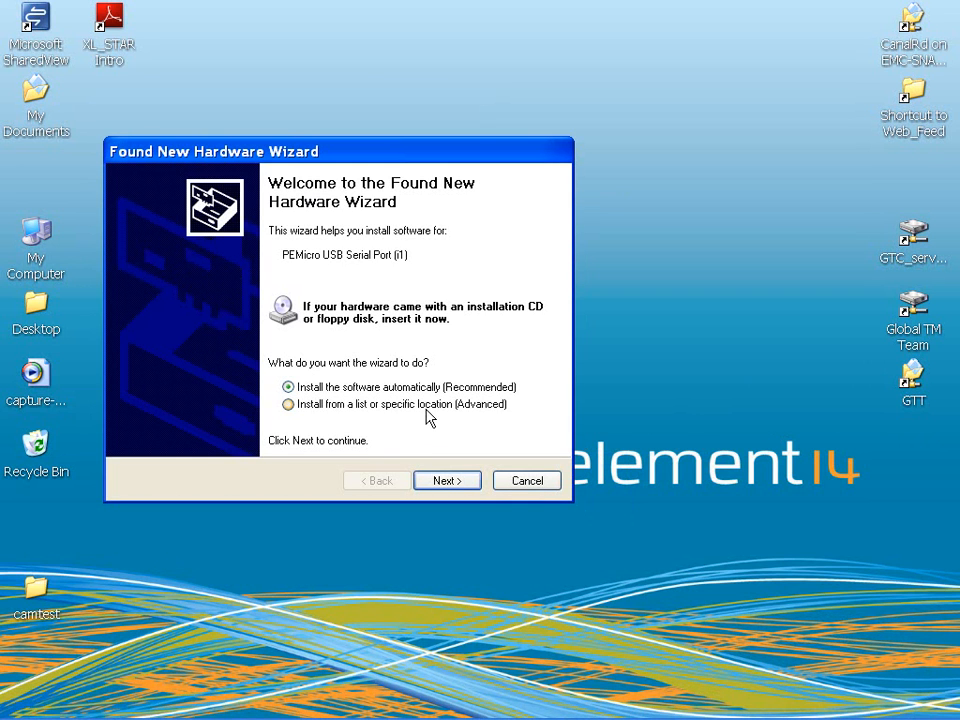
Install the PEMicro USB Serial Port (i1) driver from the retained osbdm path and finish
click(288, 404)
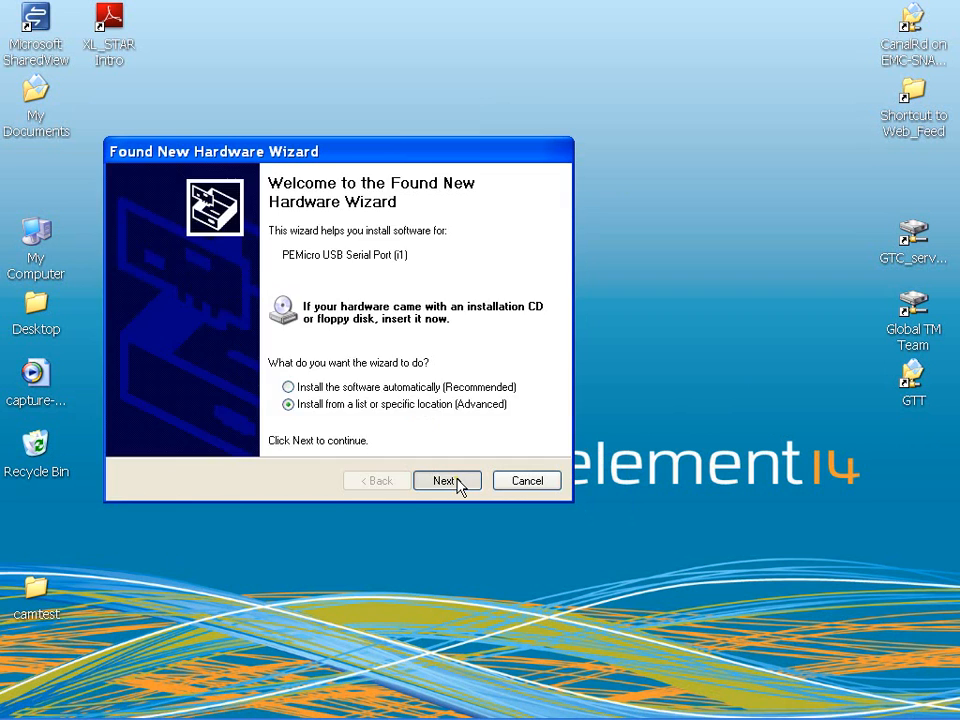
click(446, 480)
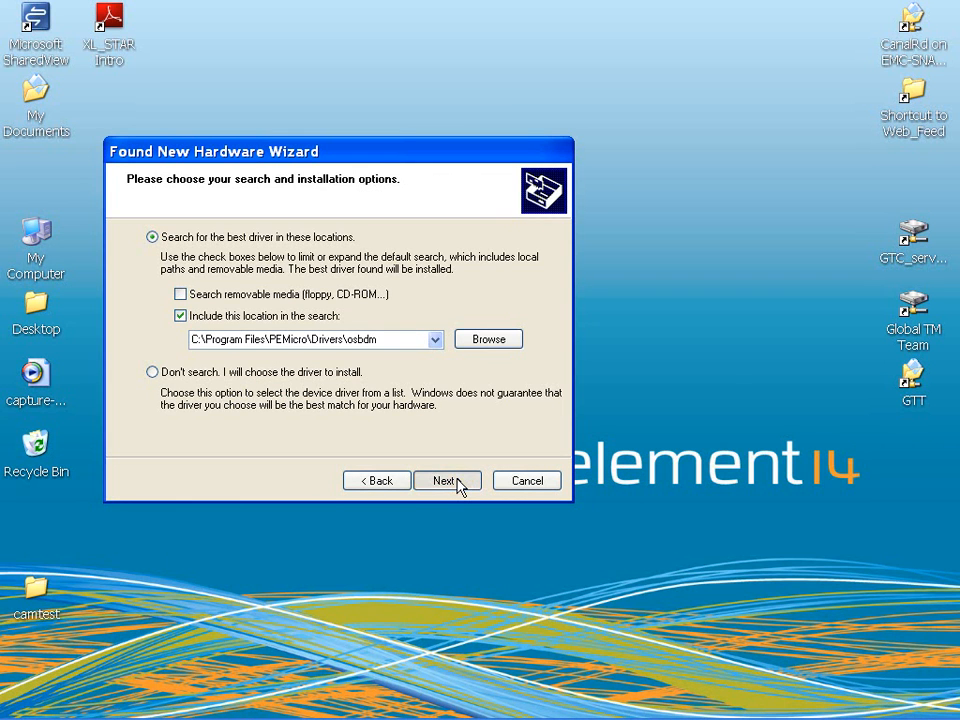
click(446, 480)
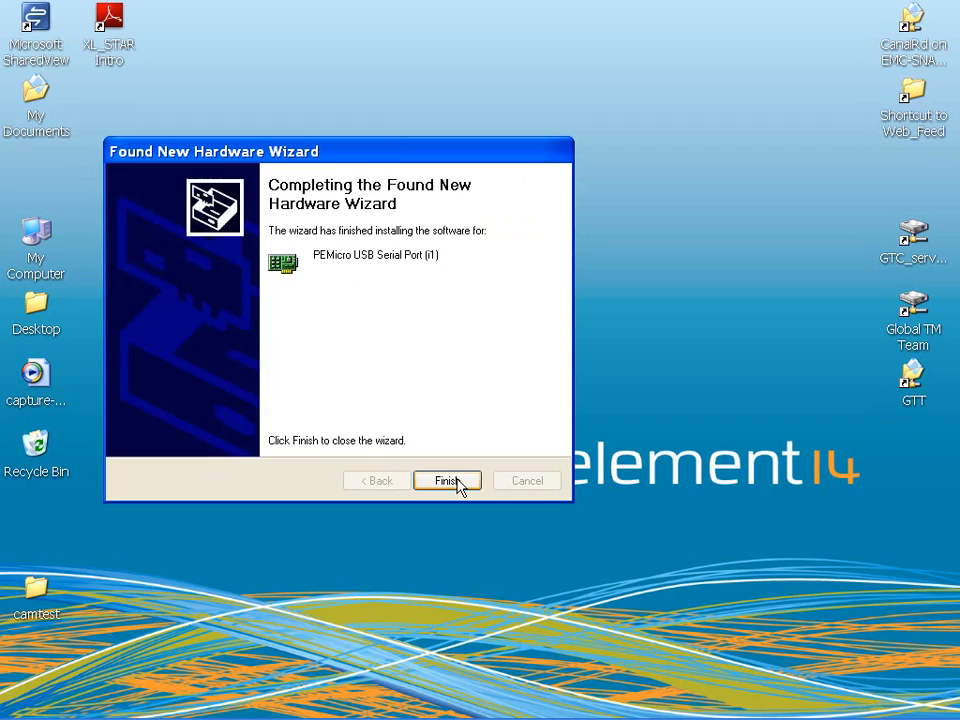
click(448, 480)
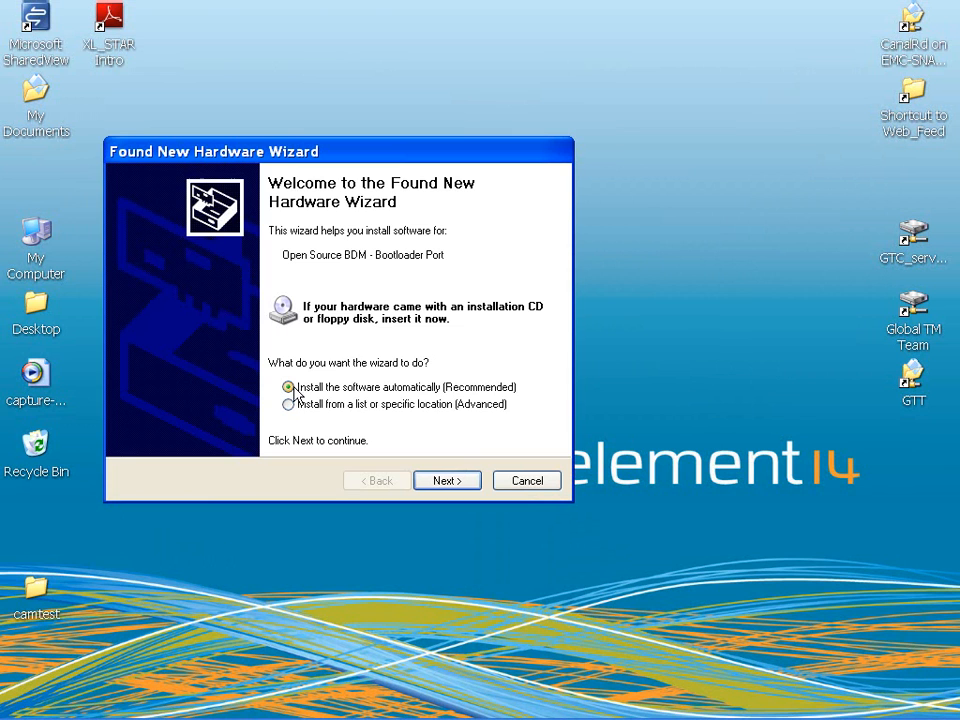
Install the Open Source BDM Bootloader Port driver from PEMicro\Drivers\windriver and finish
click(288, 404)
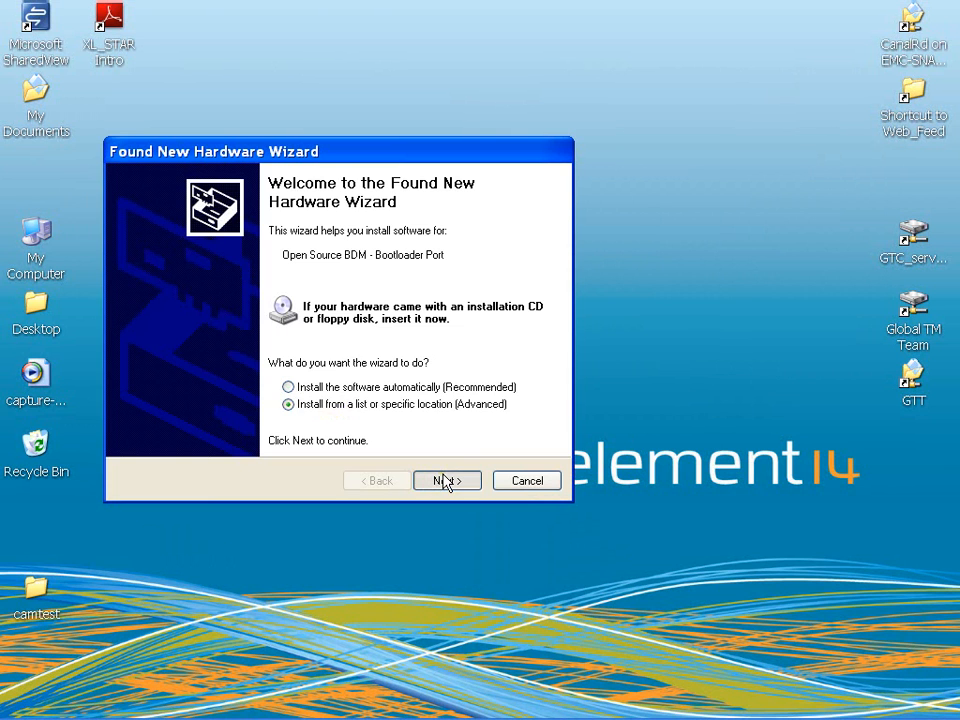
click(440, 480)
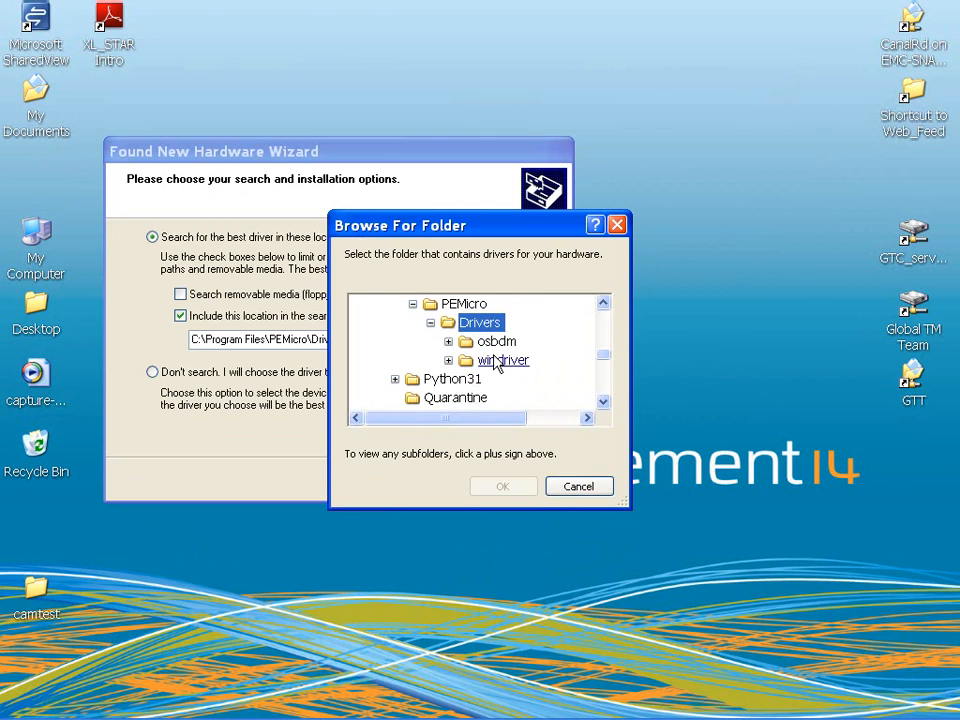
click(504, 486)
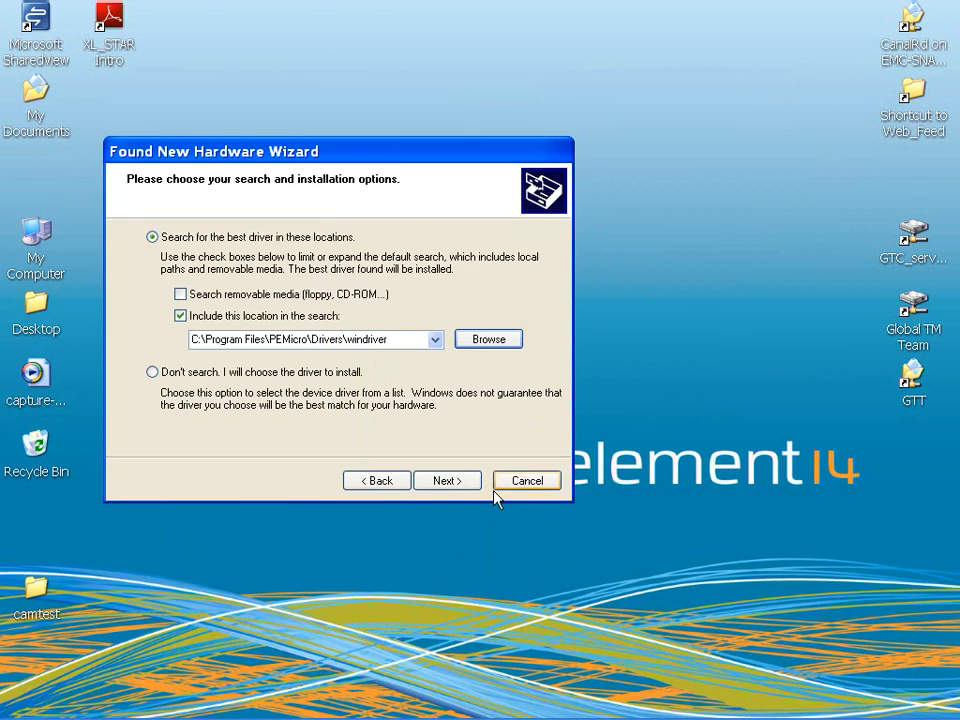
click(448, 480)
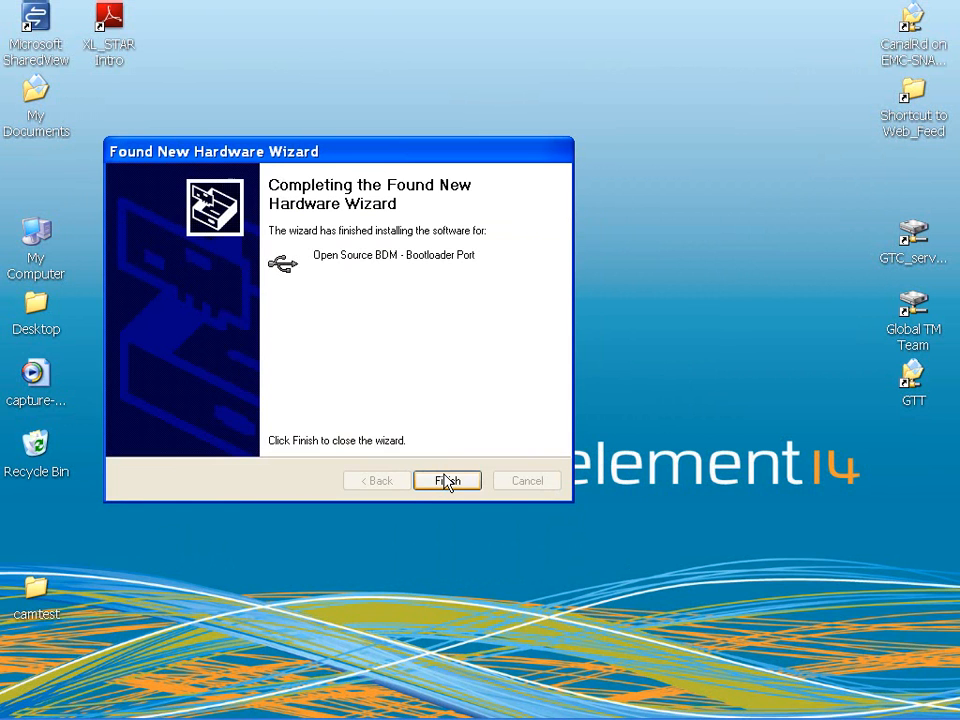
click(448, 480)
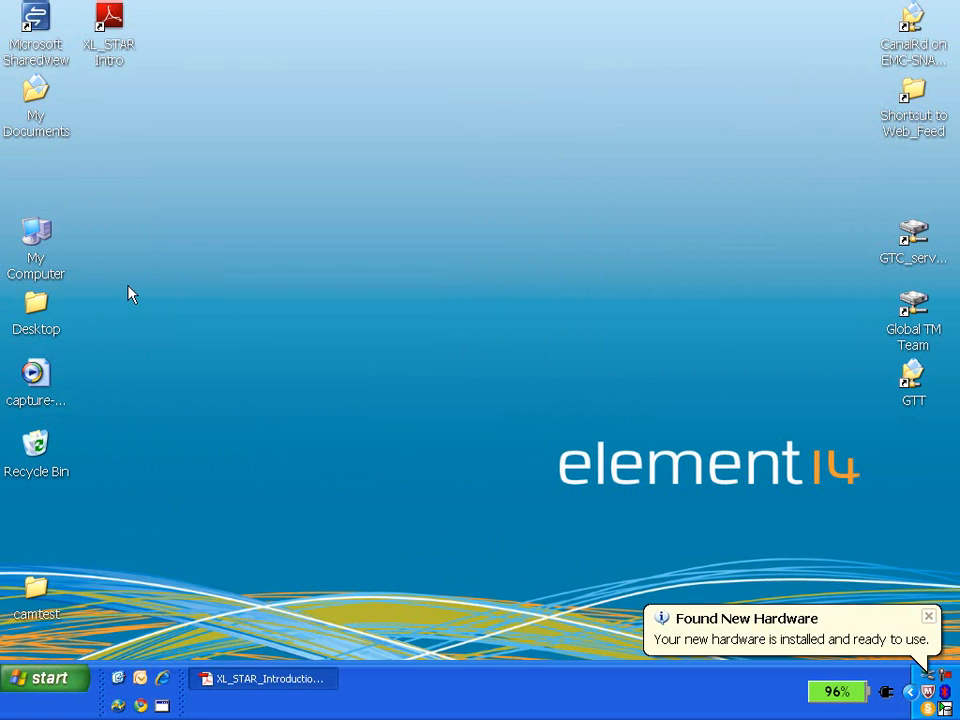
Open Device Manager via My Computer Properties > Hardware and expand the Jungo category
right_click(36, 232)
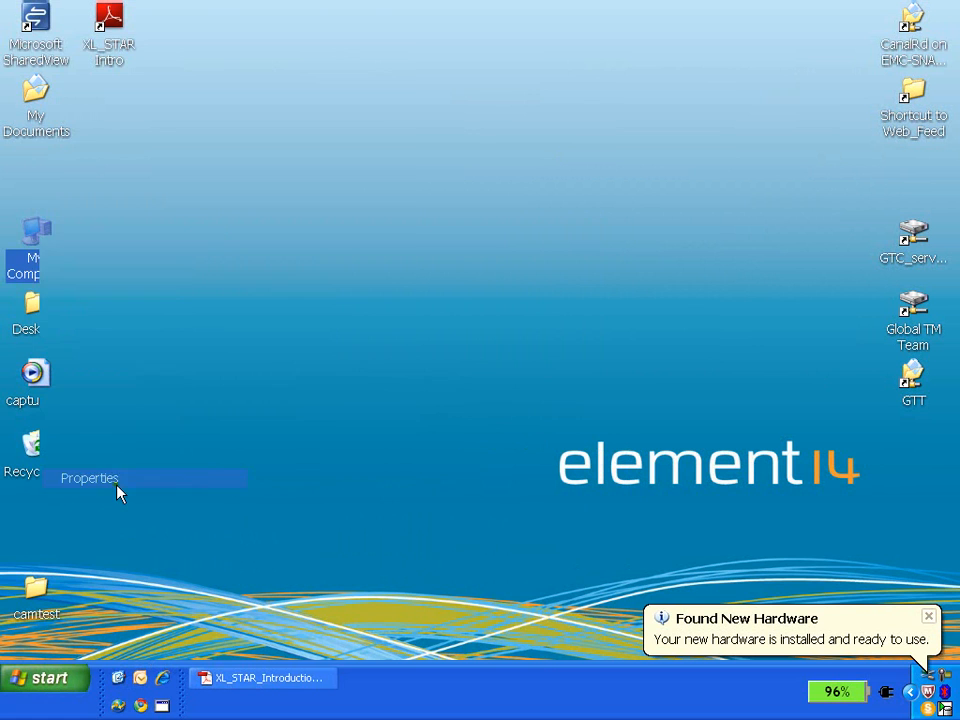
click(88, 478)
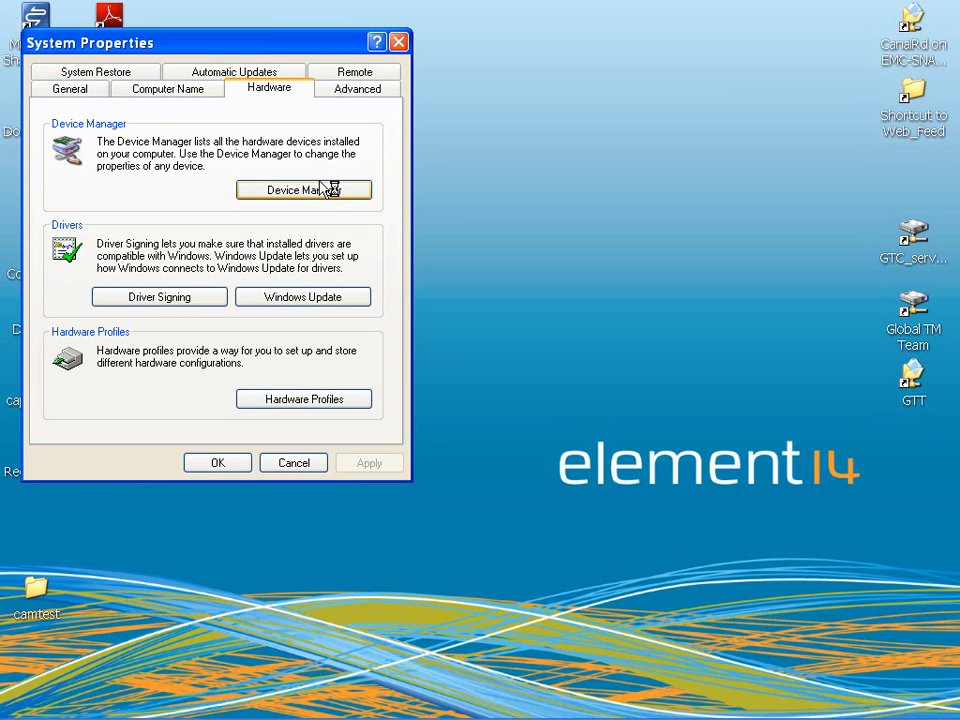
click(304, 190)
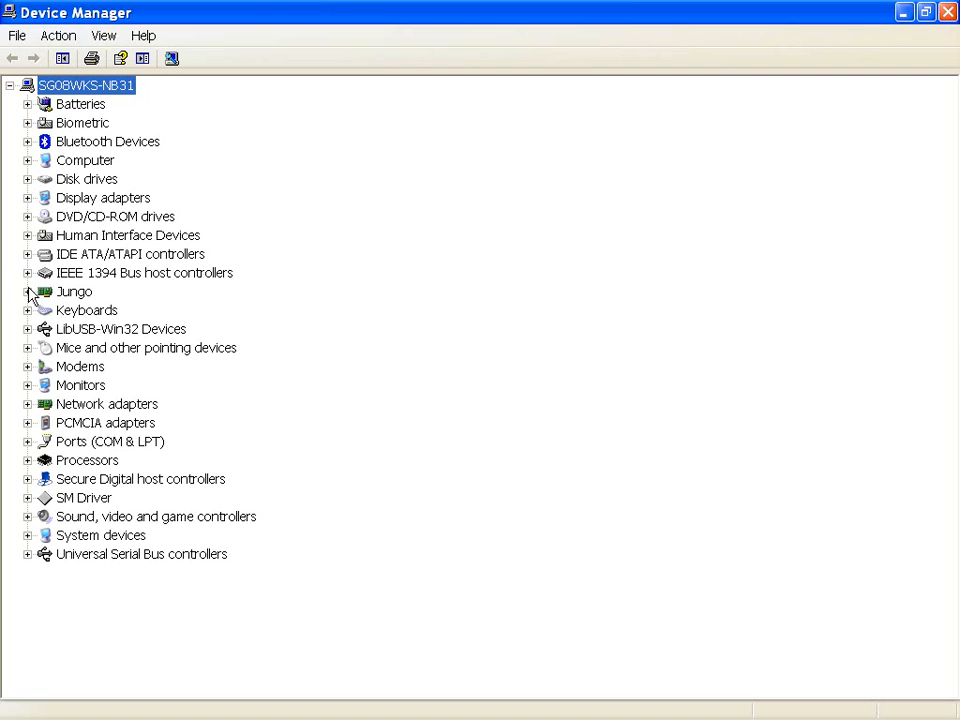
click(28, 292)
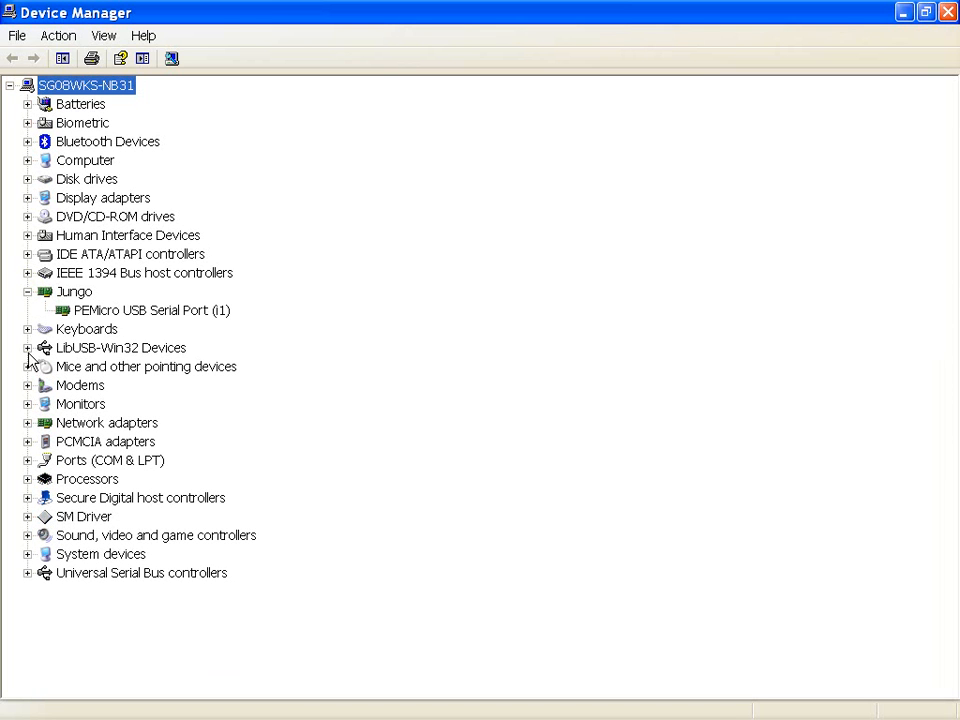